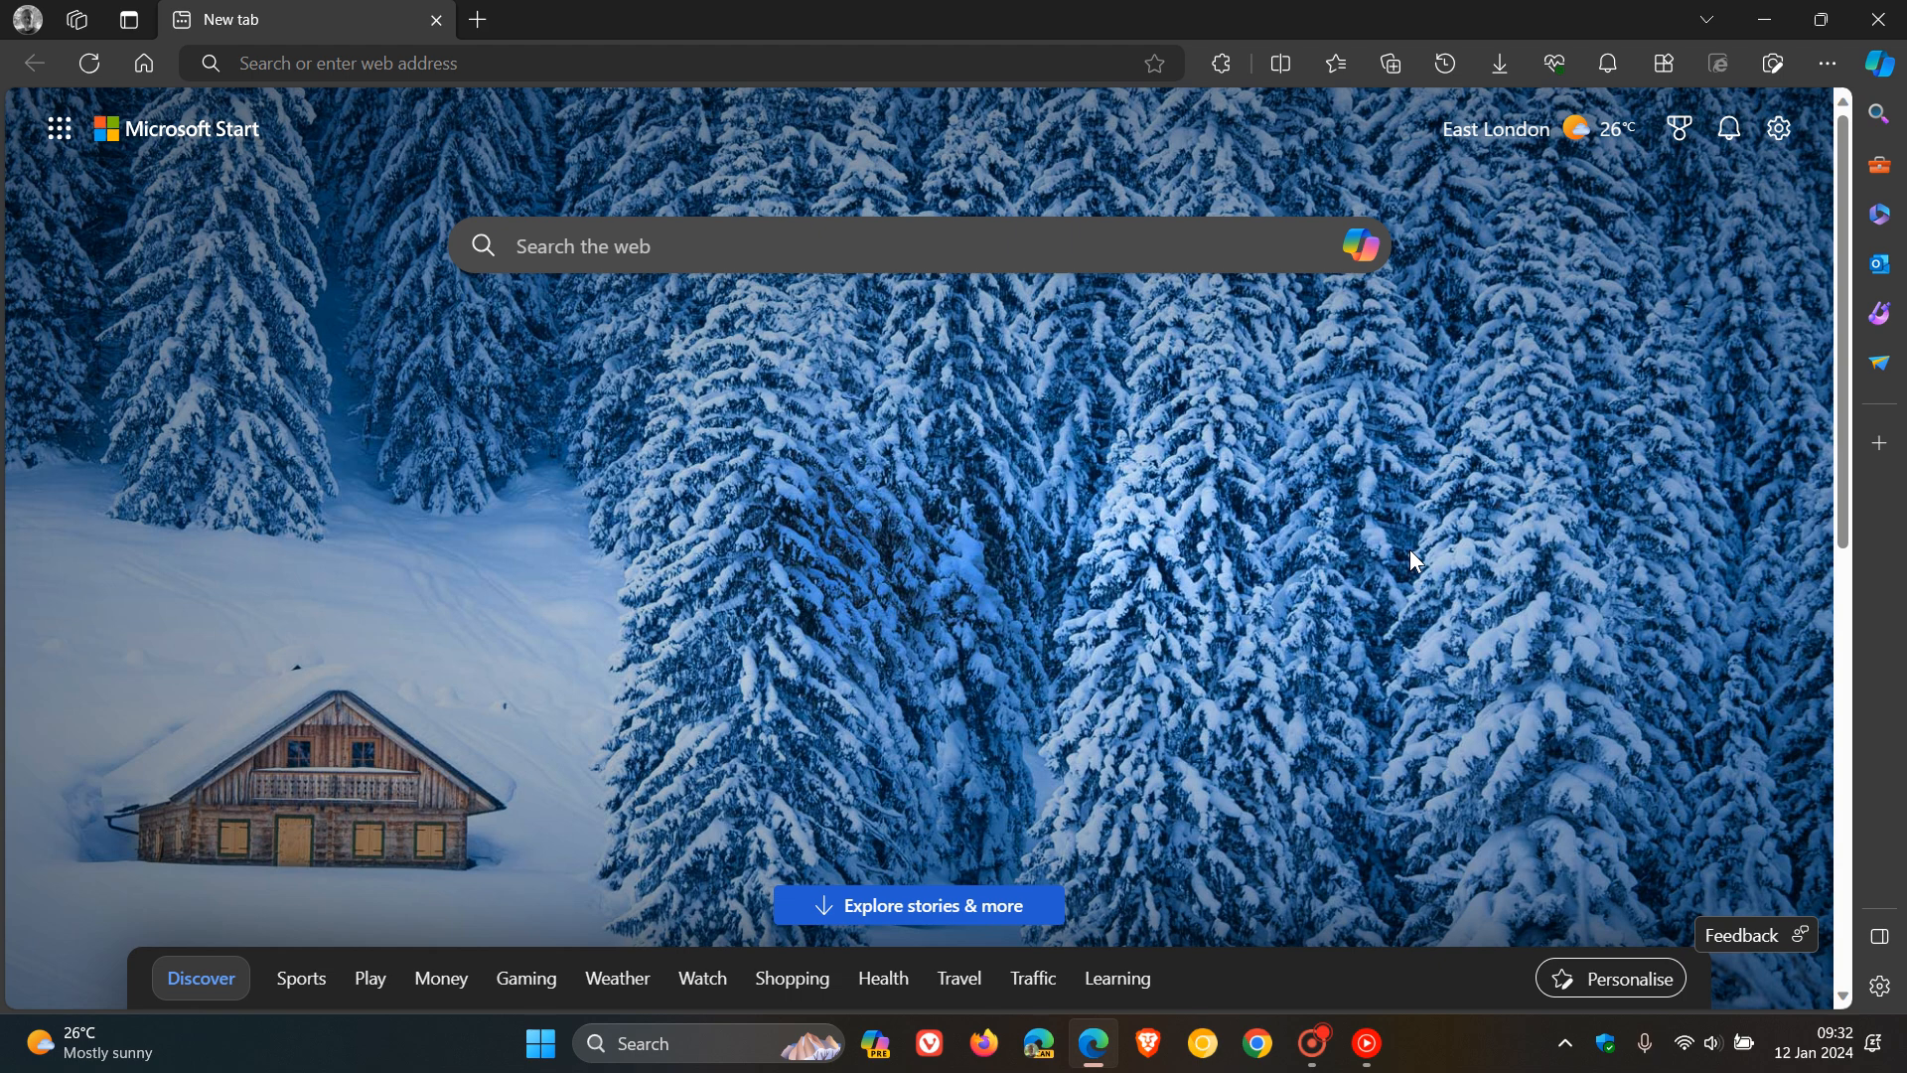
pyautogui.moveTo(743, 694)
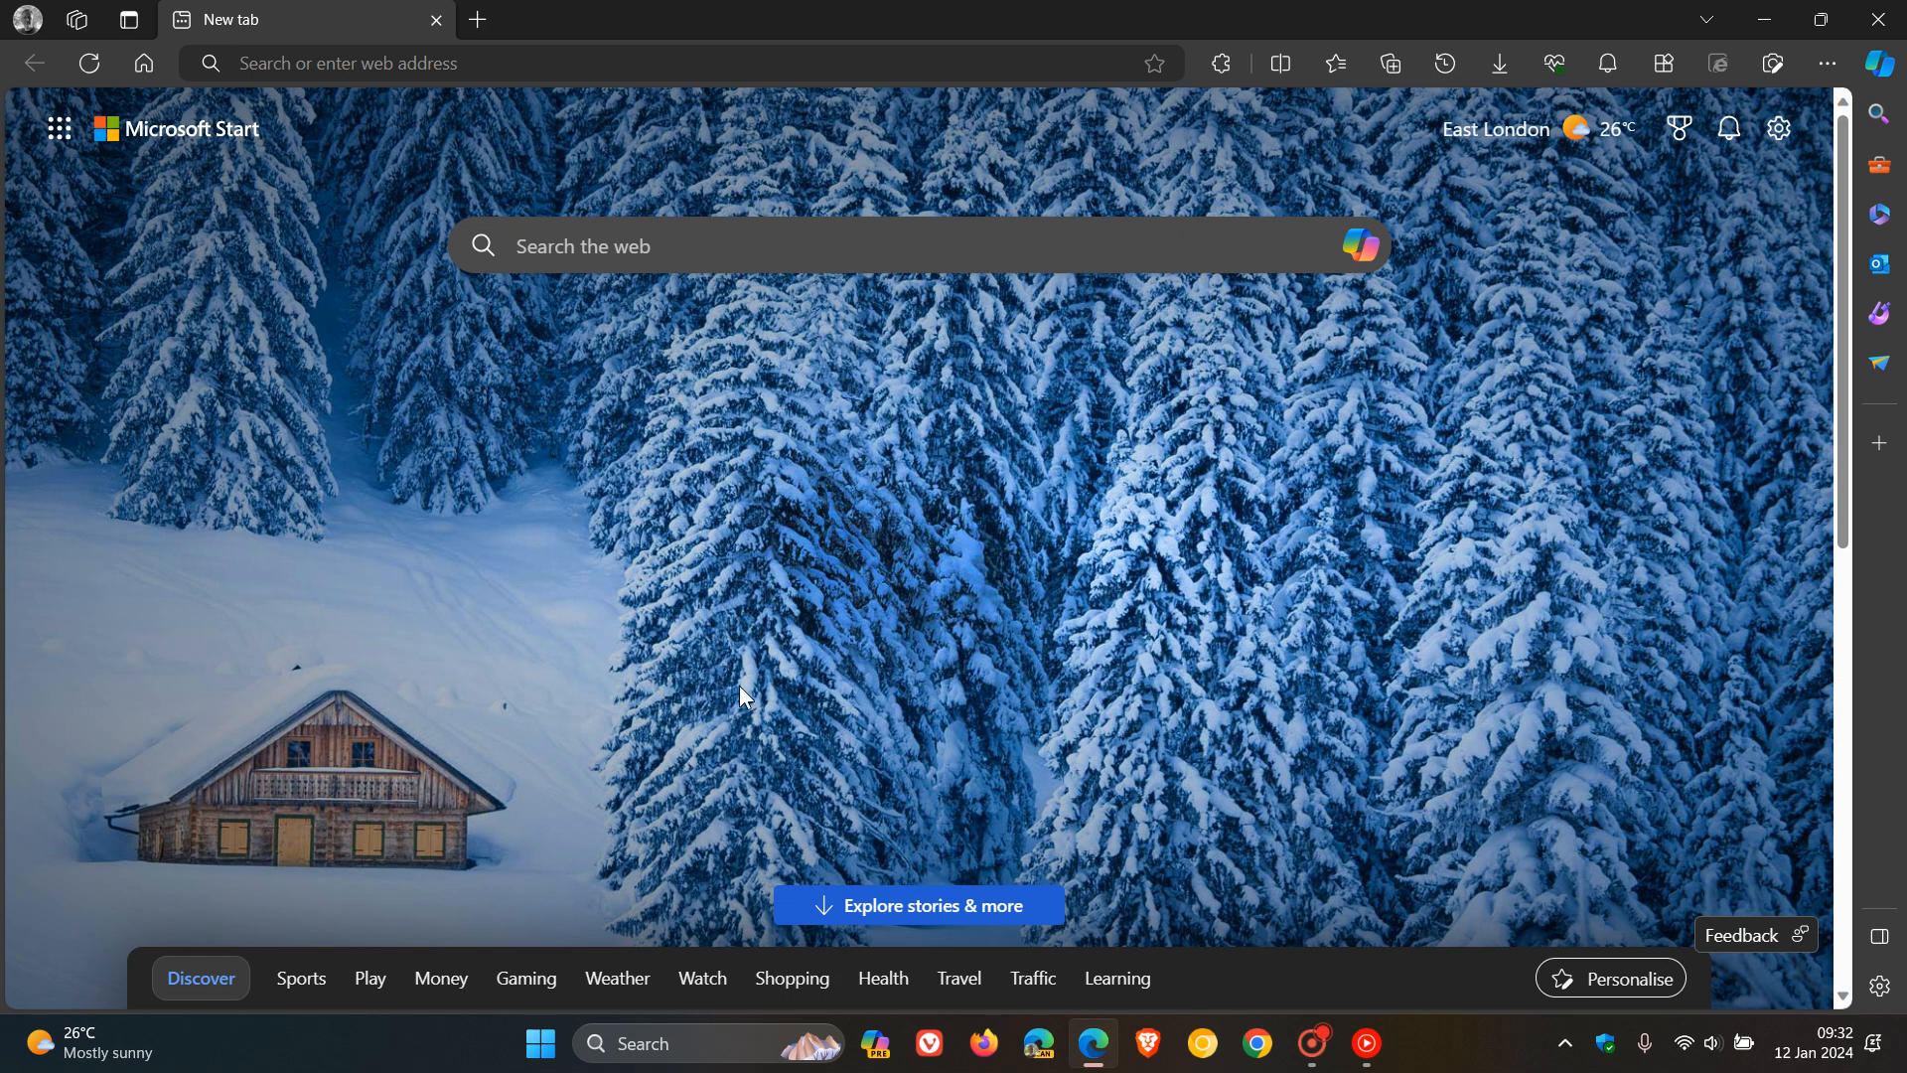
pyautogui.moveTo(1317, 475)
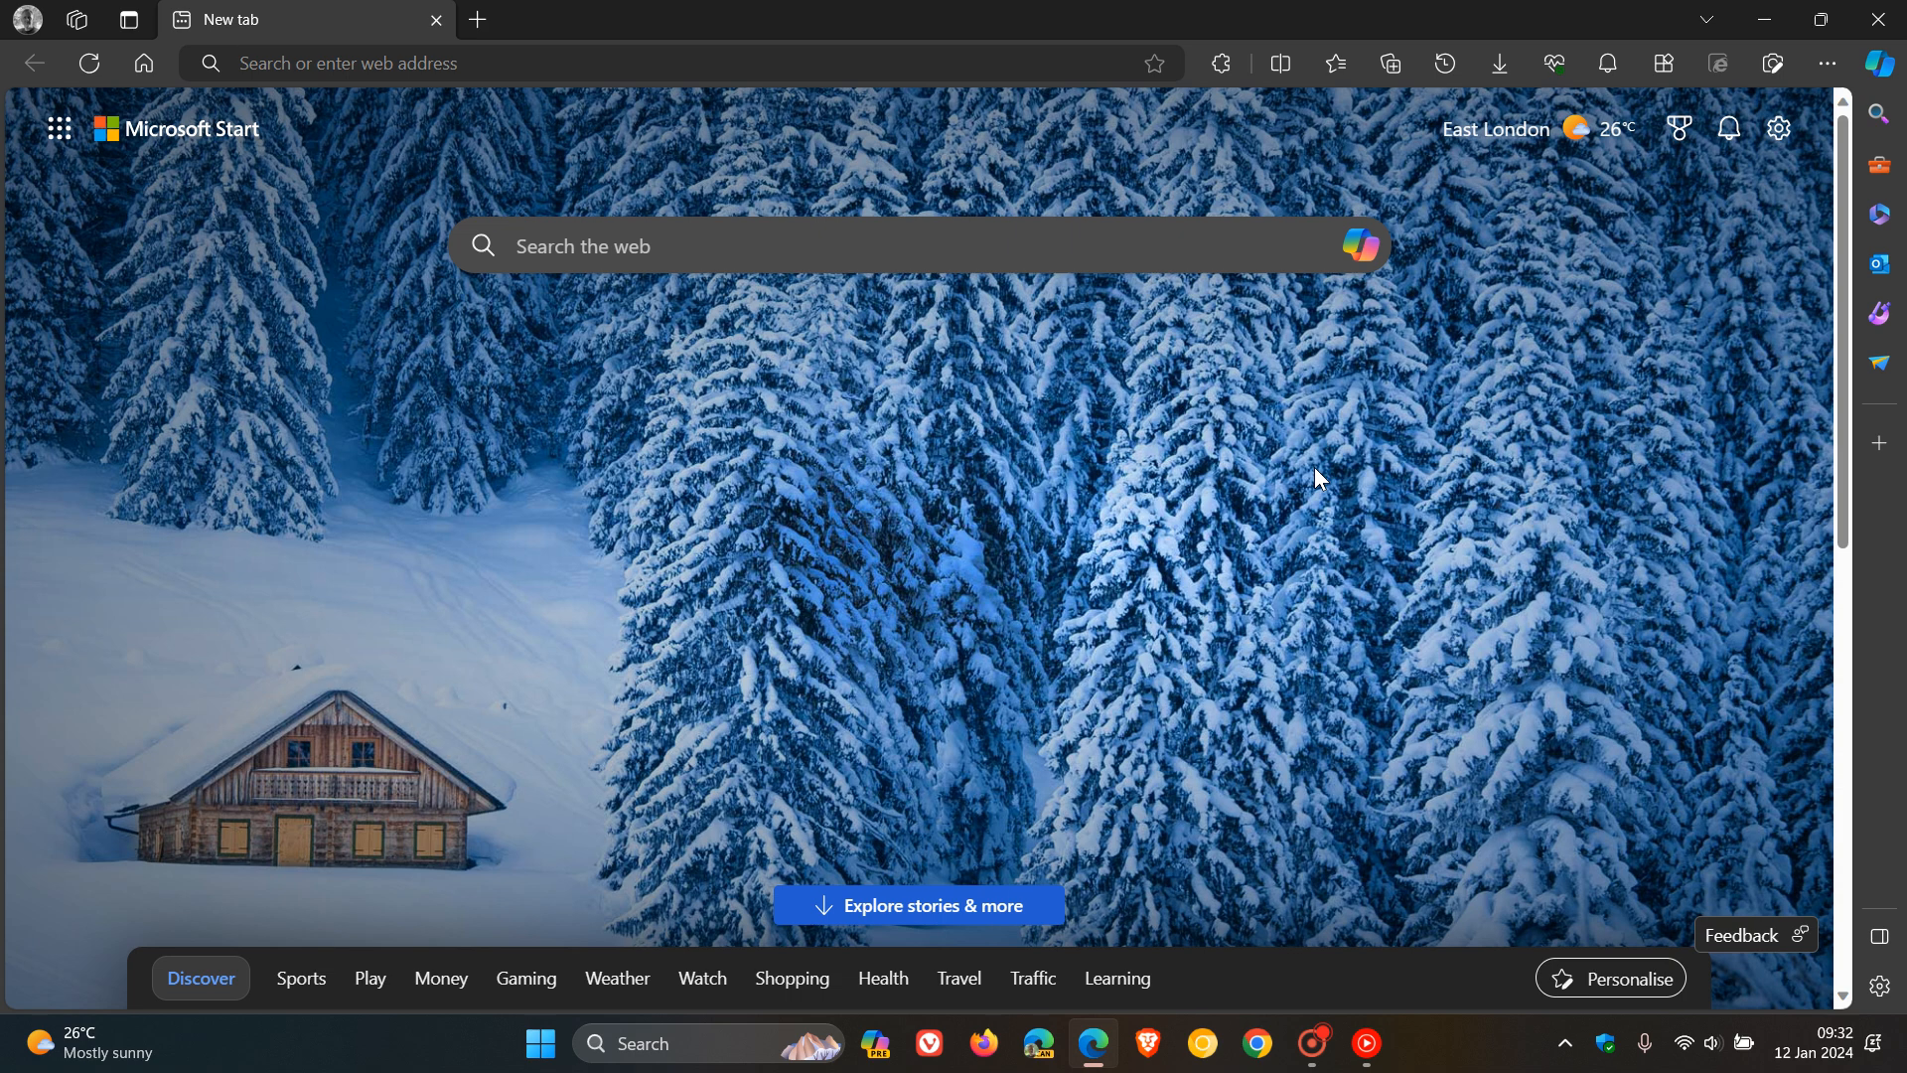
pyautogui.moveTo(1378, 584)
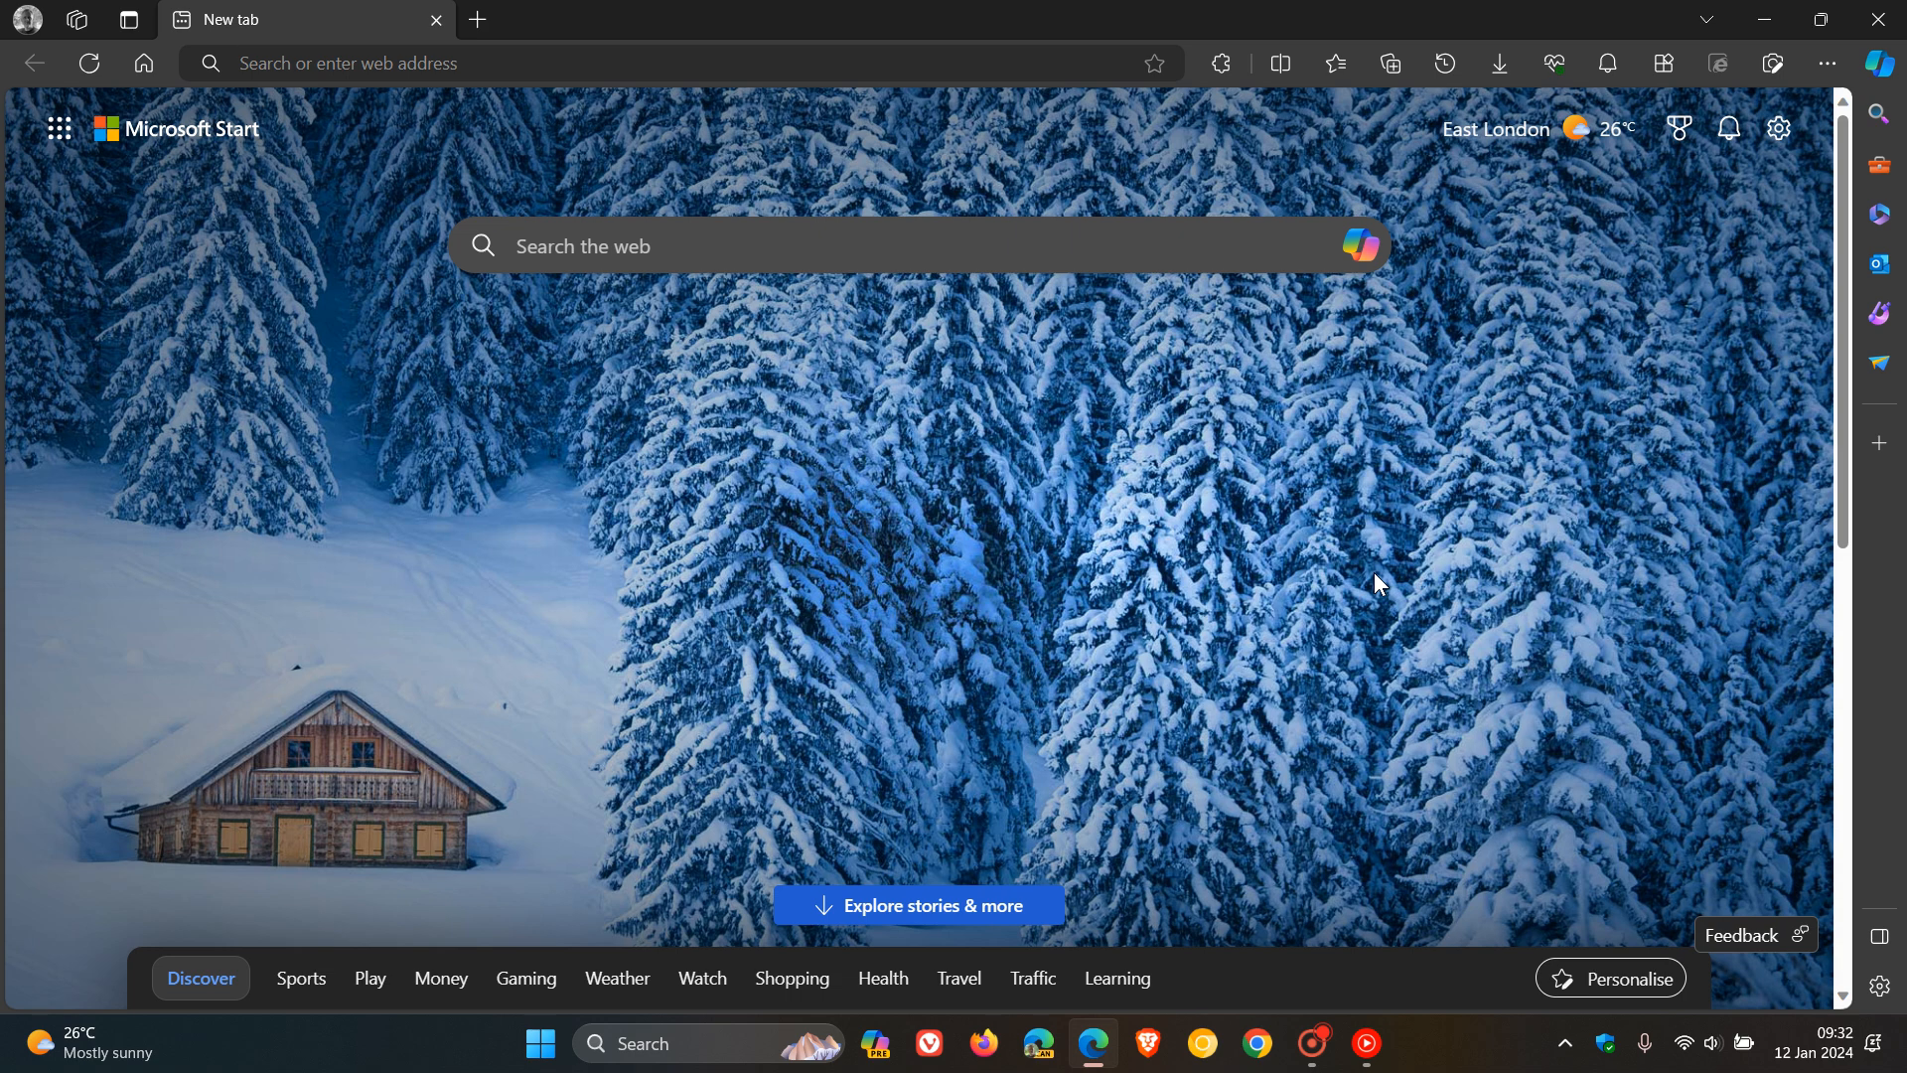
pyautogui.moveTo(1432, 287)
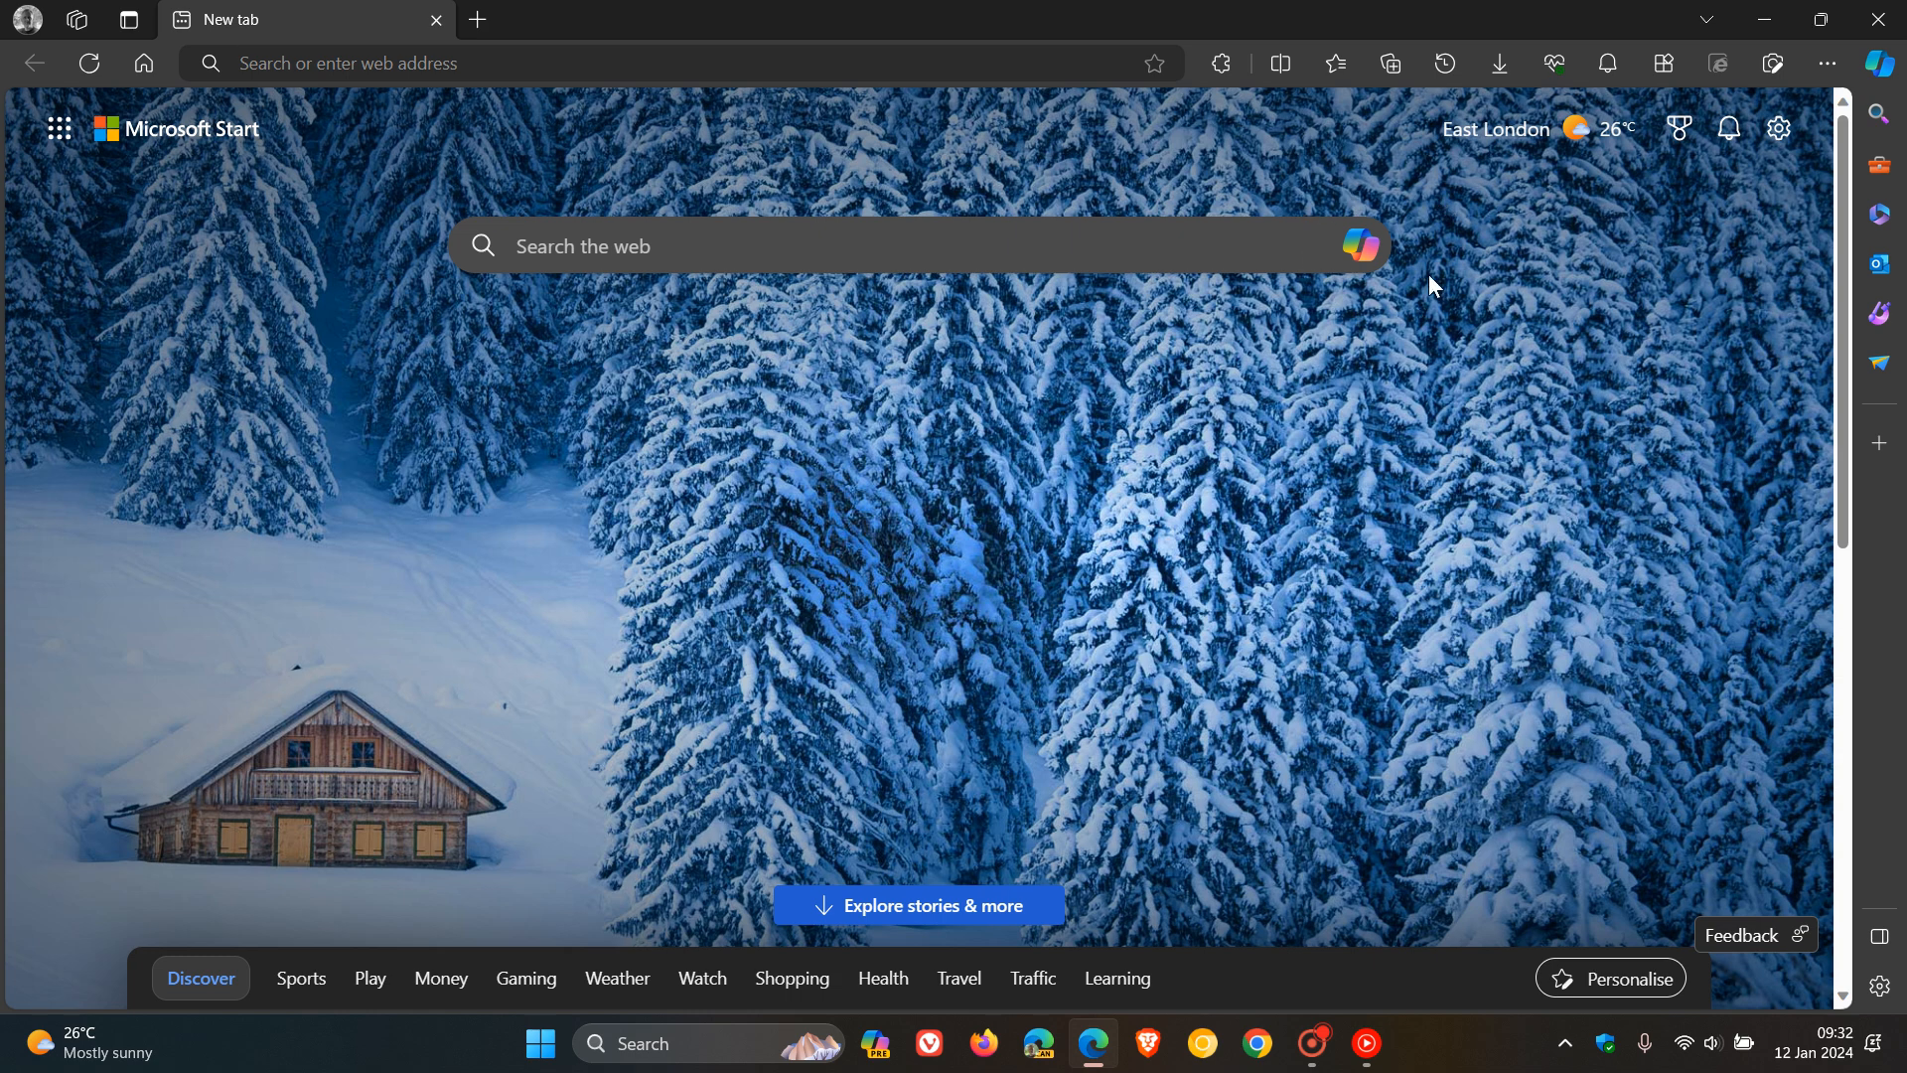
pyautogui.moveTo(1353, 319)
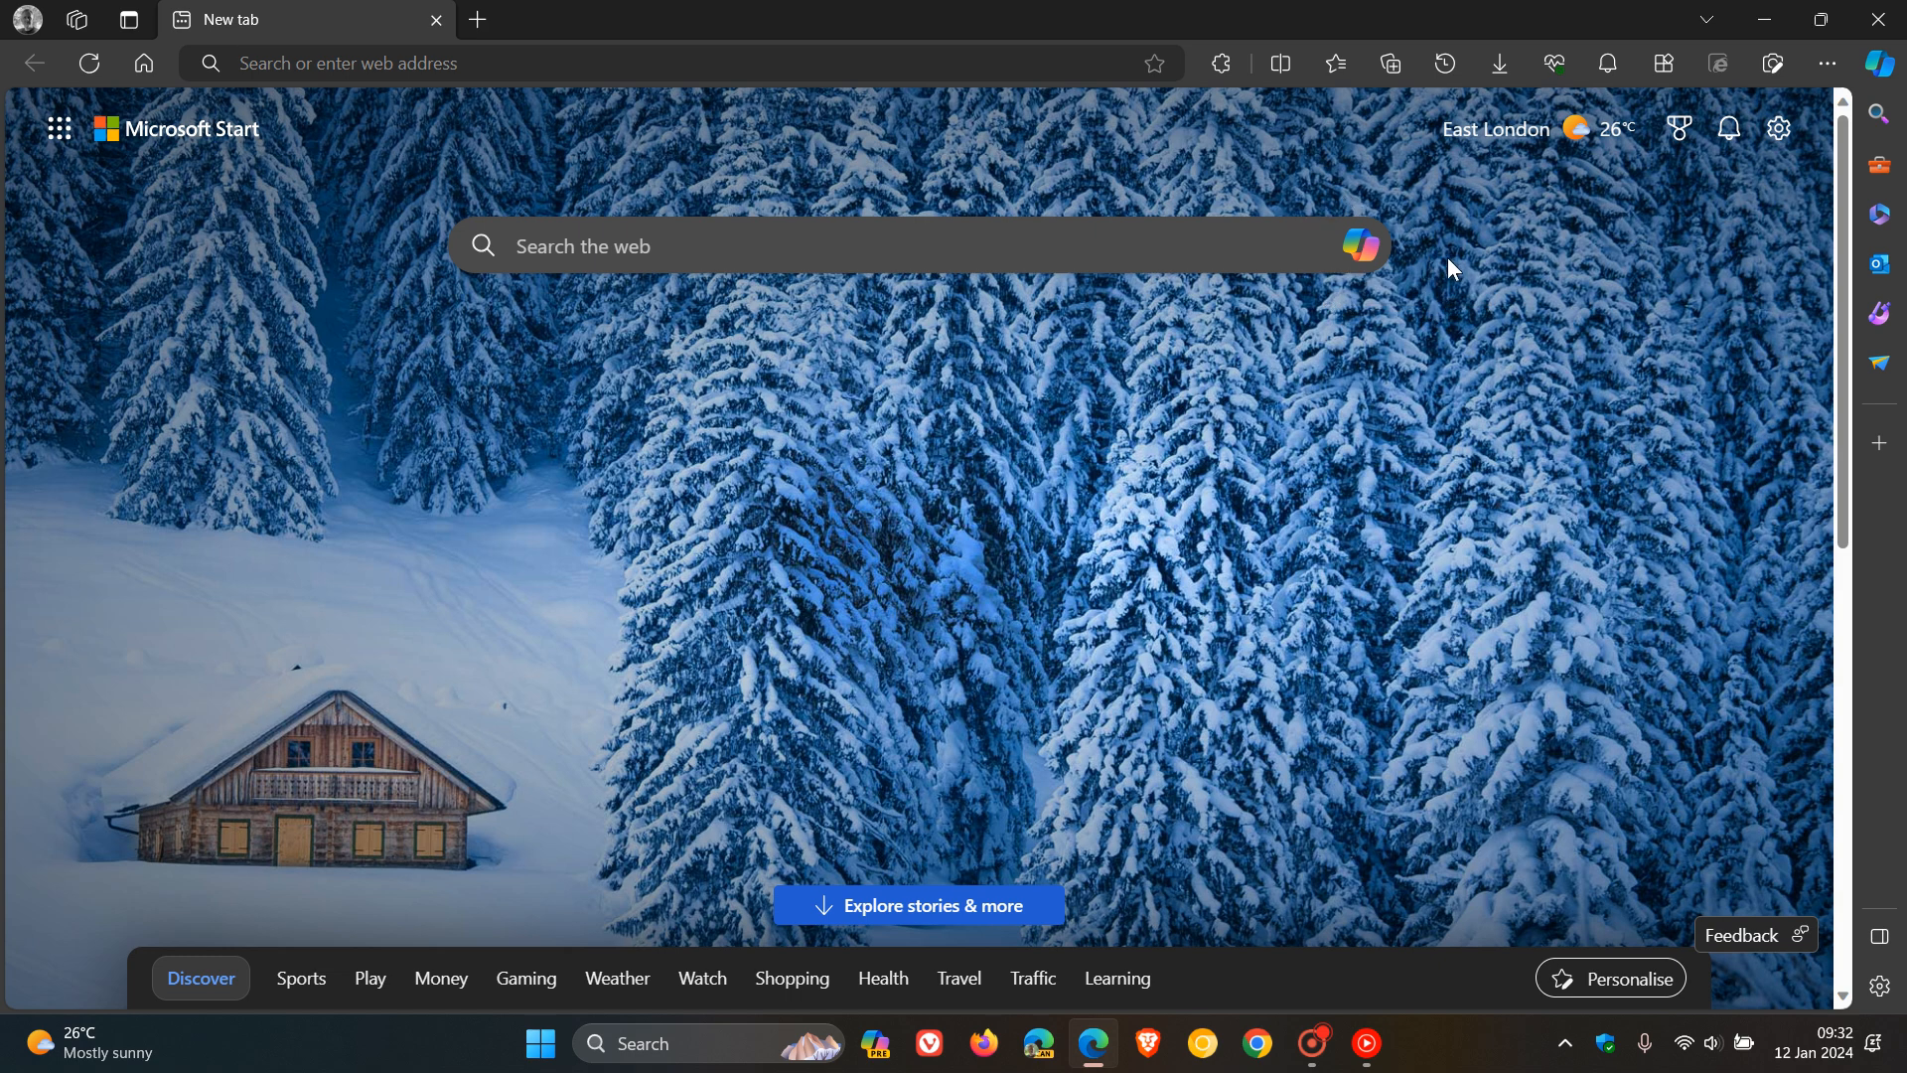
pyautogui.moveTo(1304, 256)
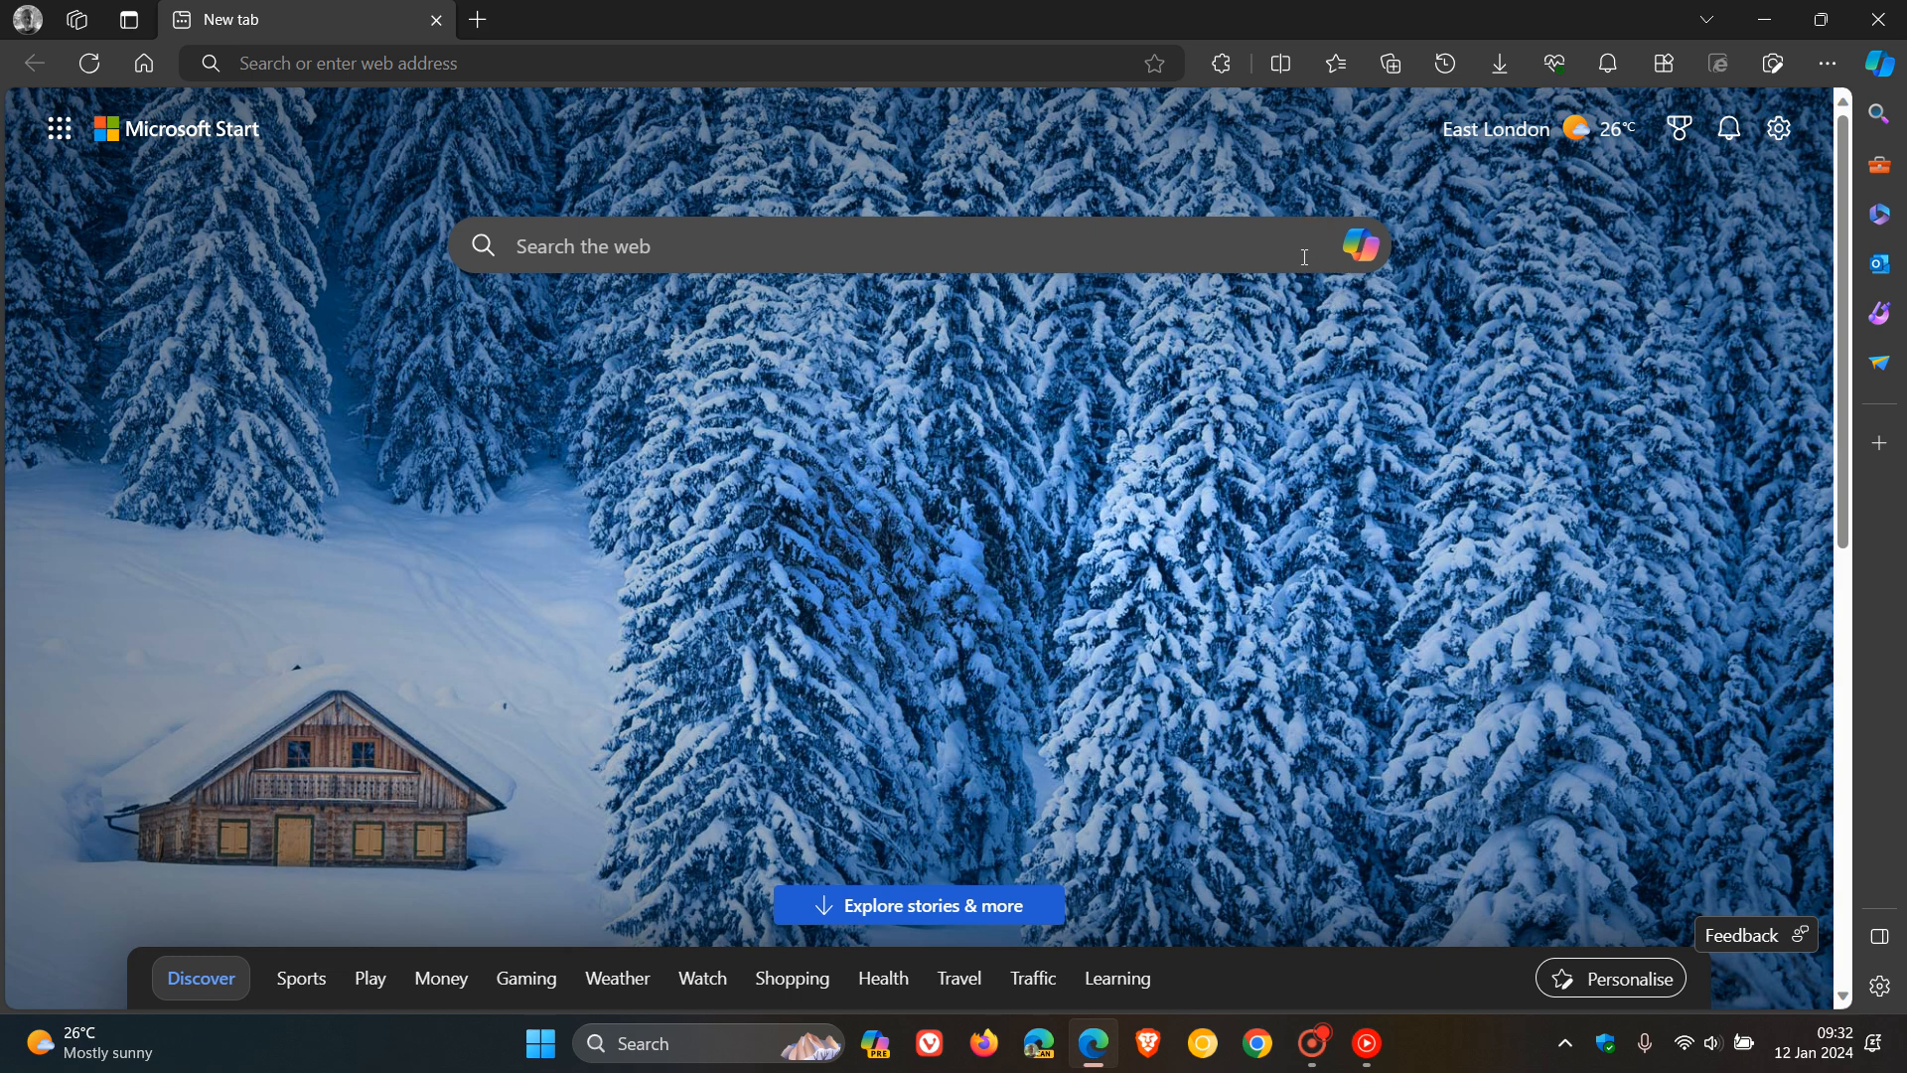
pyautogui.moveTo(1365, 245)
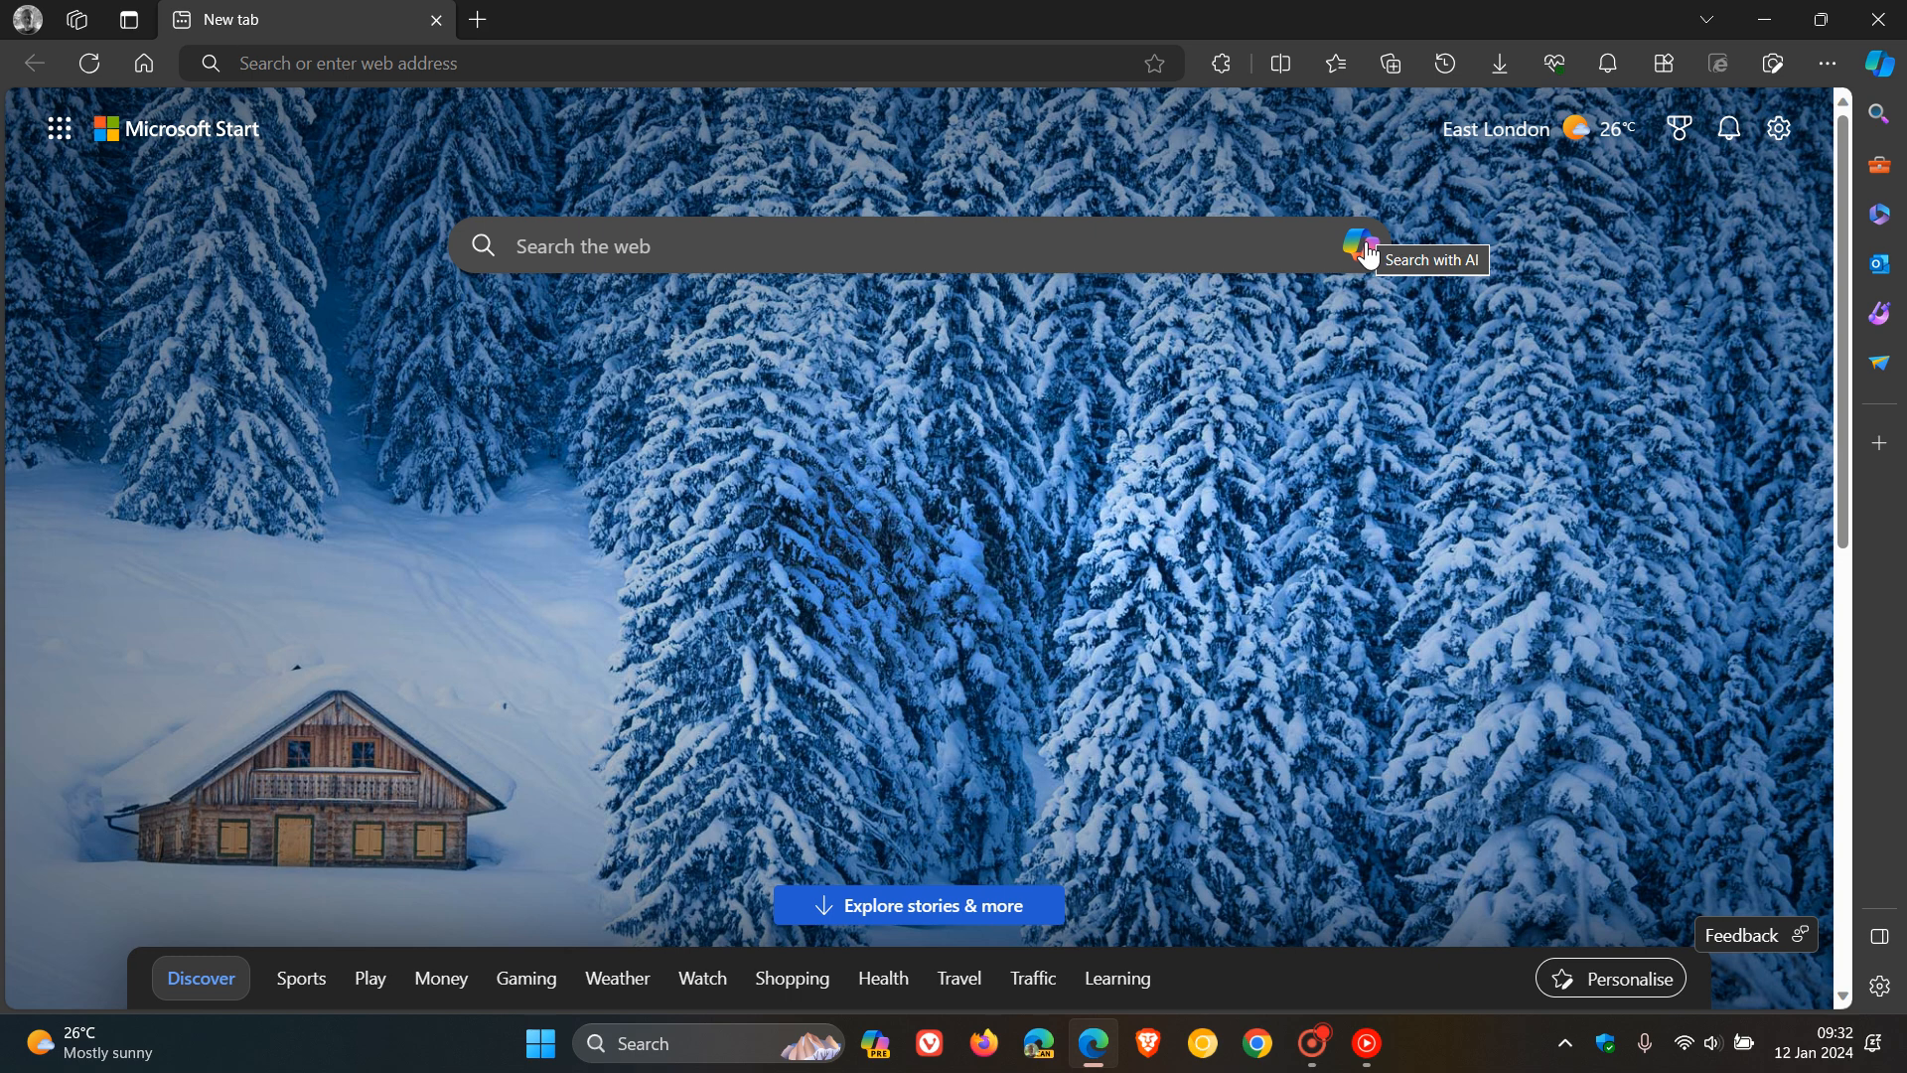
pyautogui.moveTo(1468, 410)
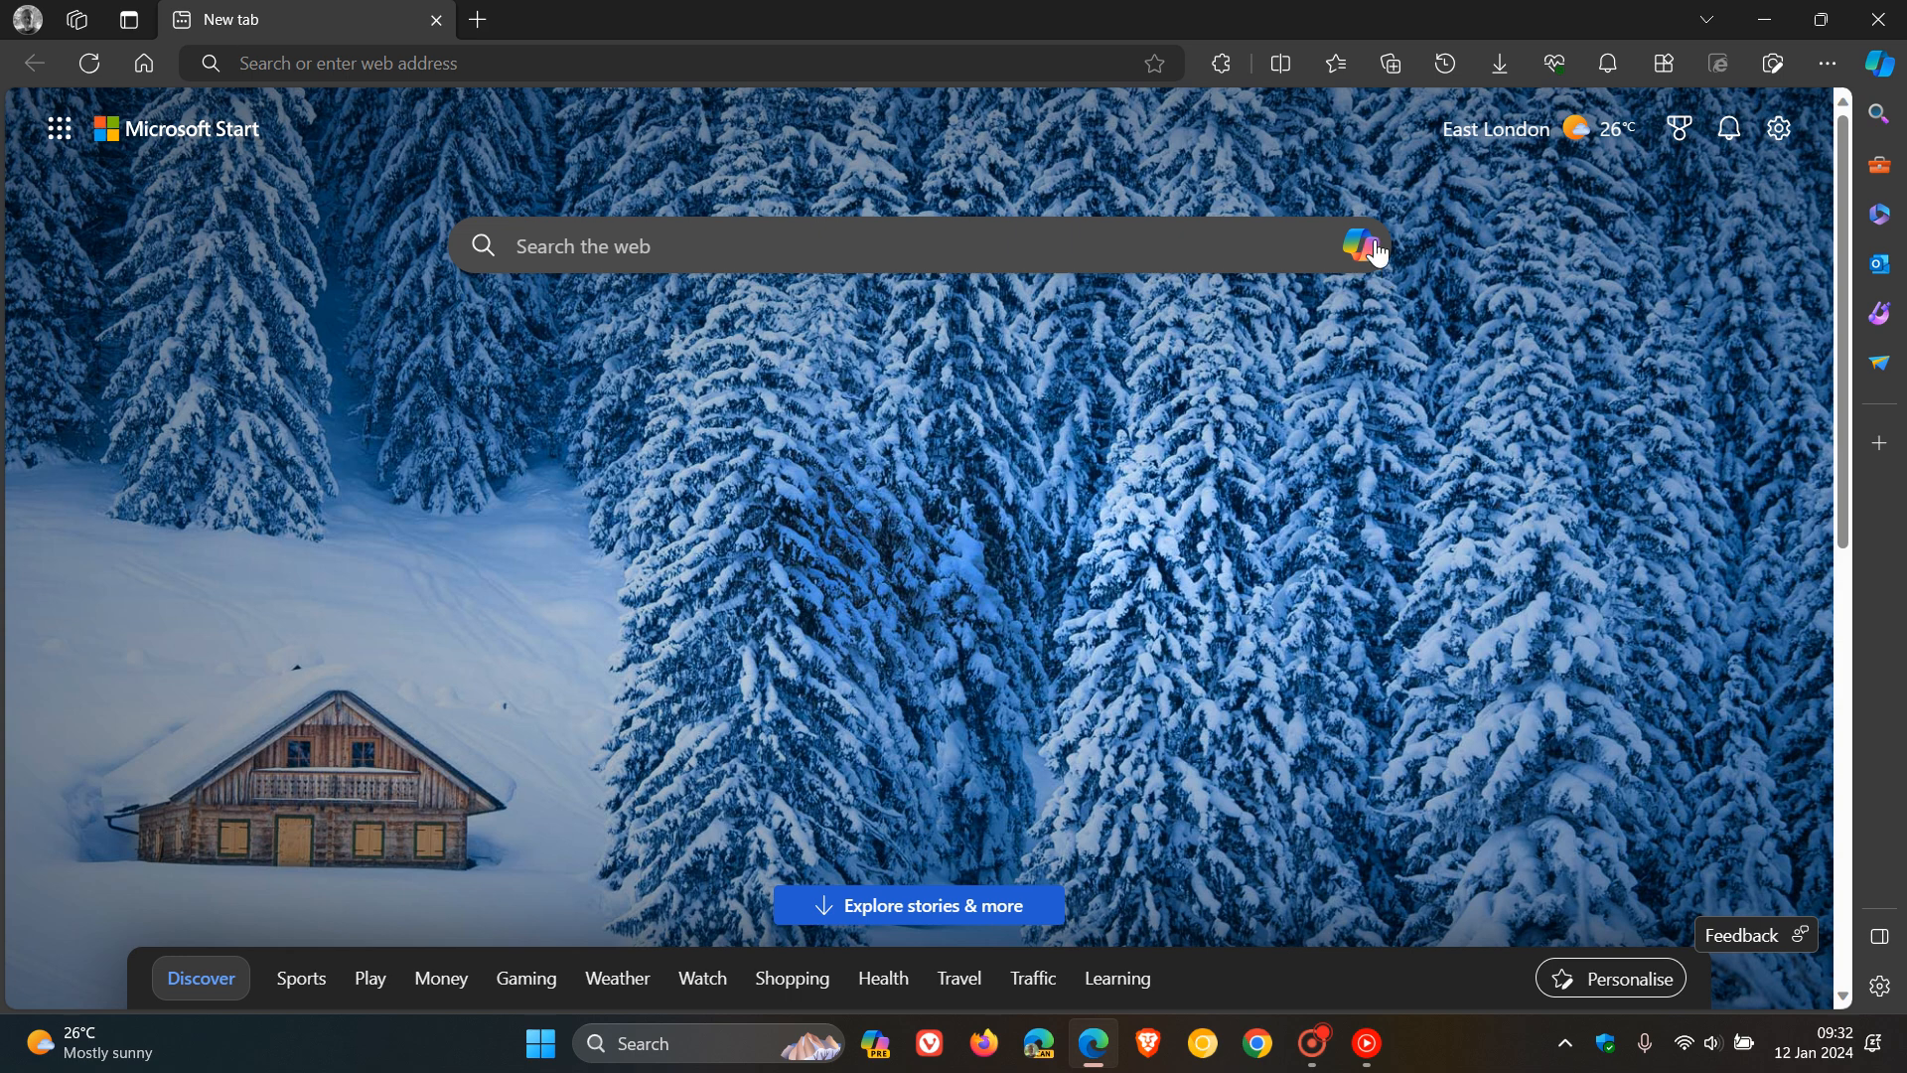
pyautogui.moveTo(1459, 371)
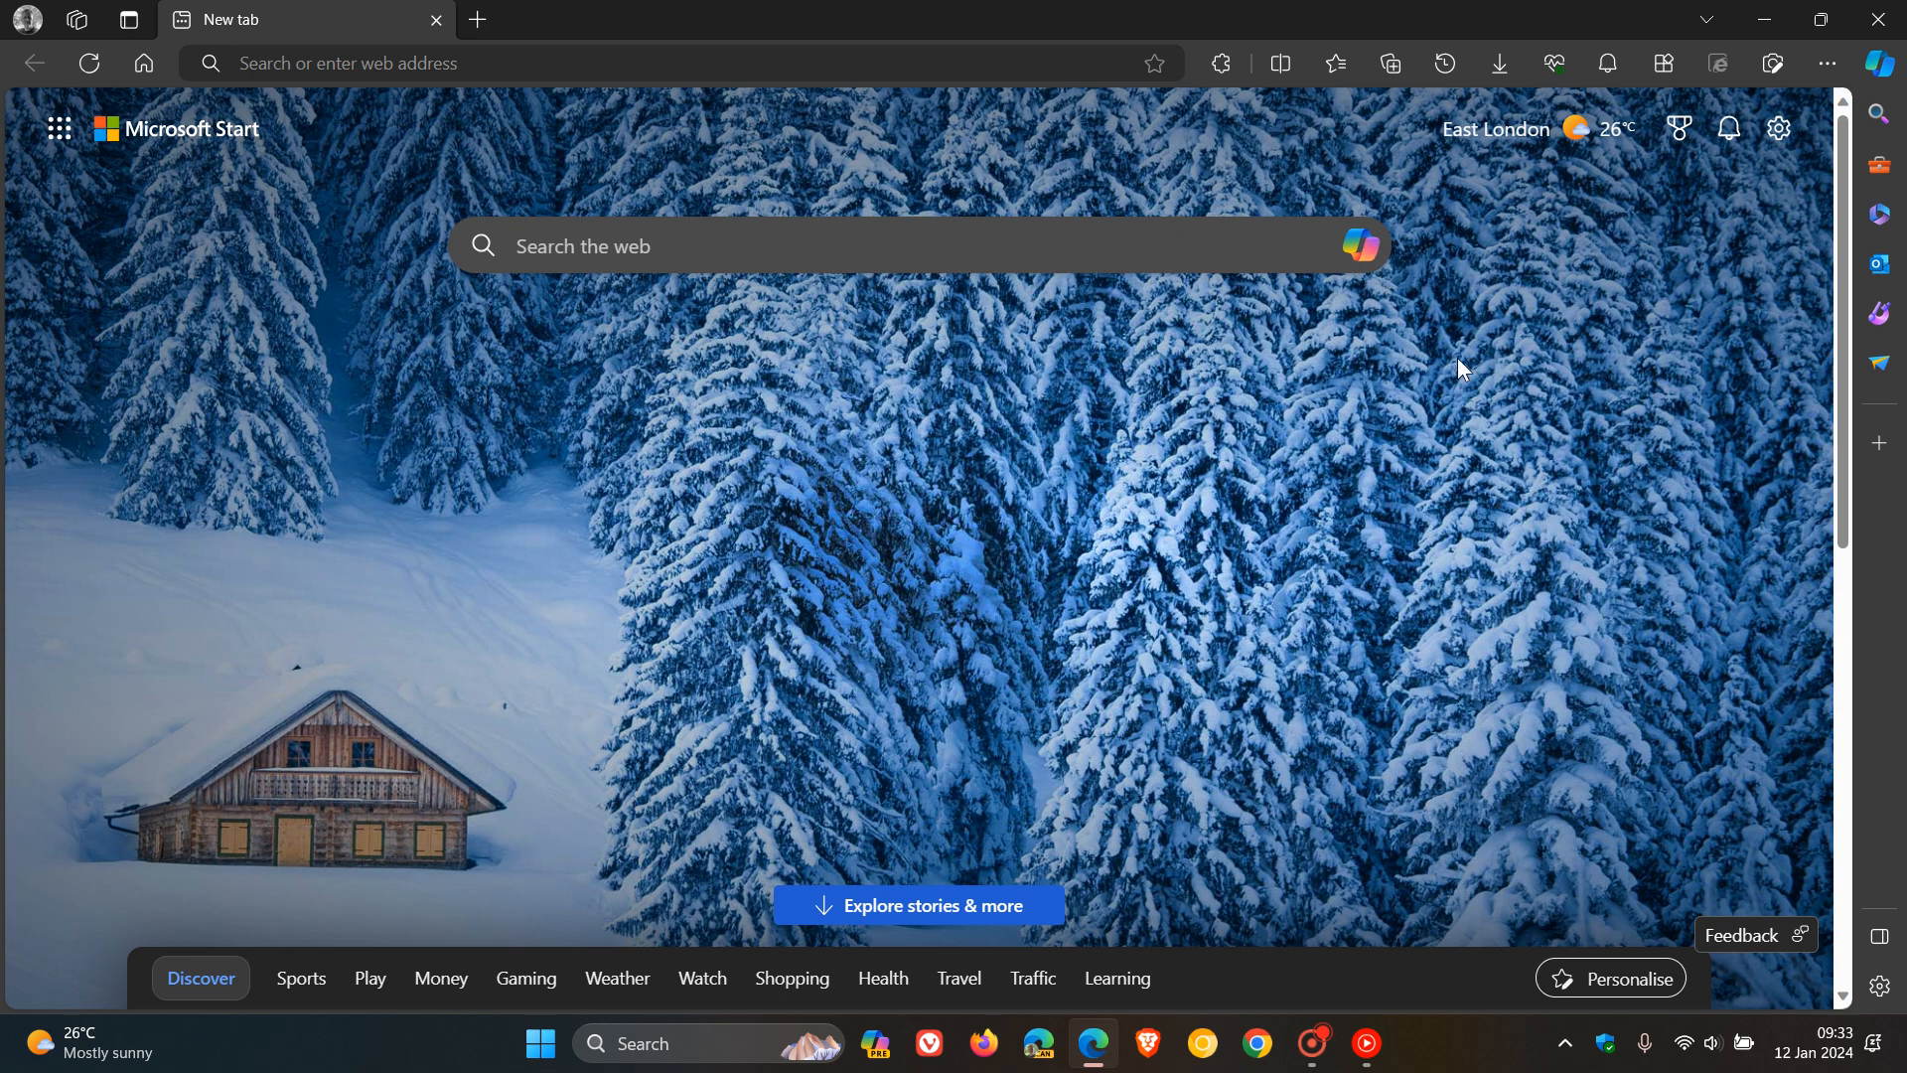
pyautogui.moveTo(1372, 288)
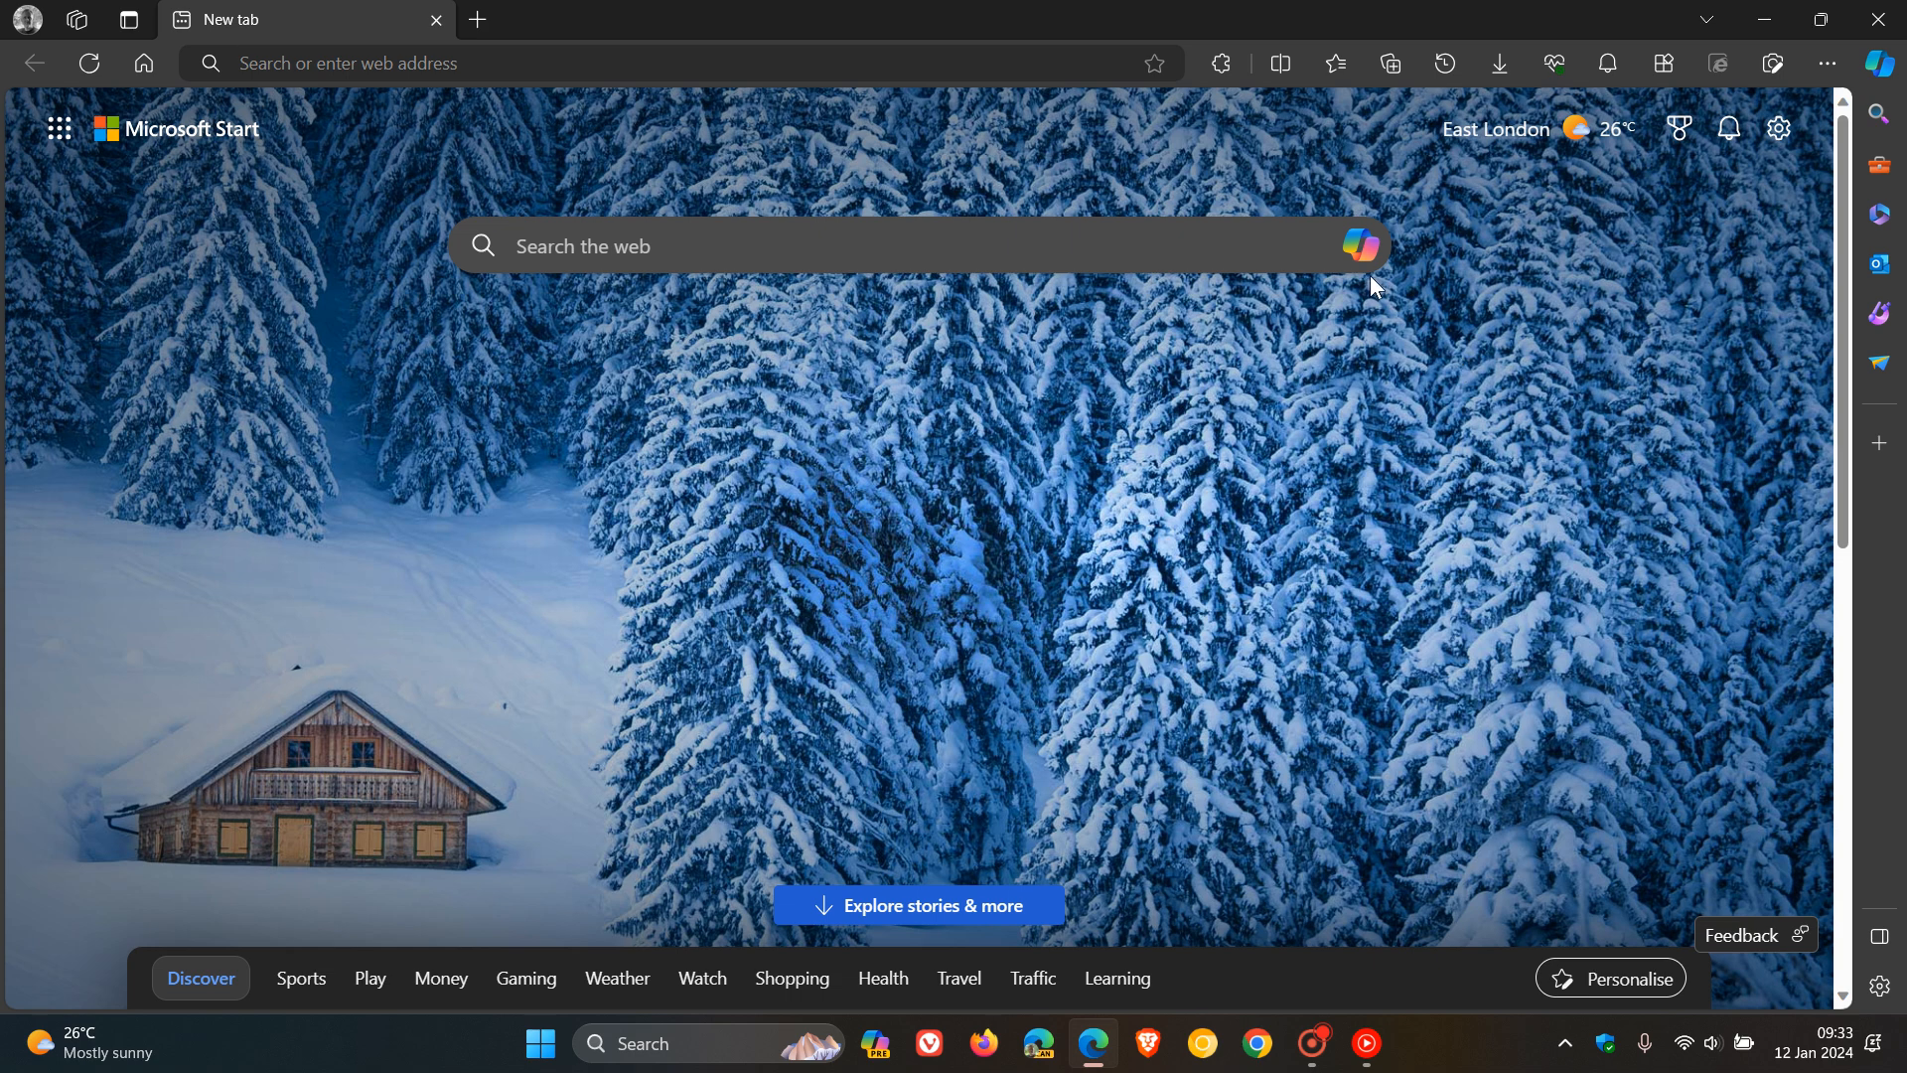
# Start a Copilot AI chat from the new tab page's search box icon
pyautogui.click(1359, 245)
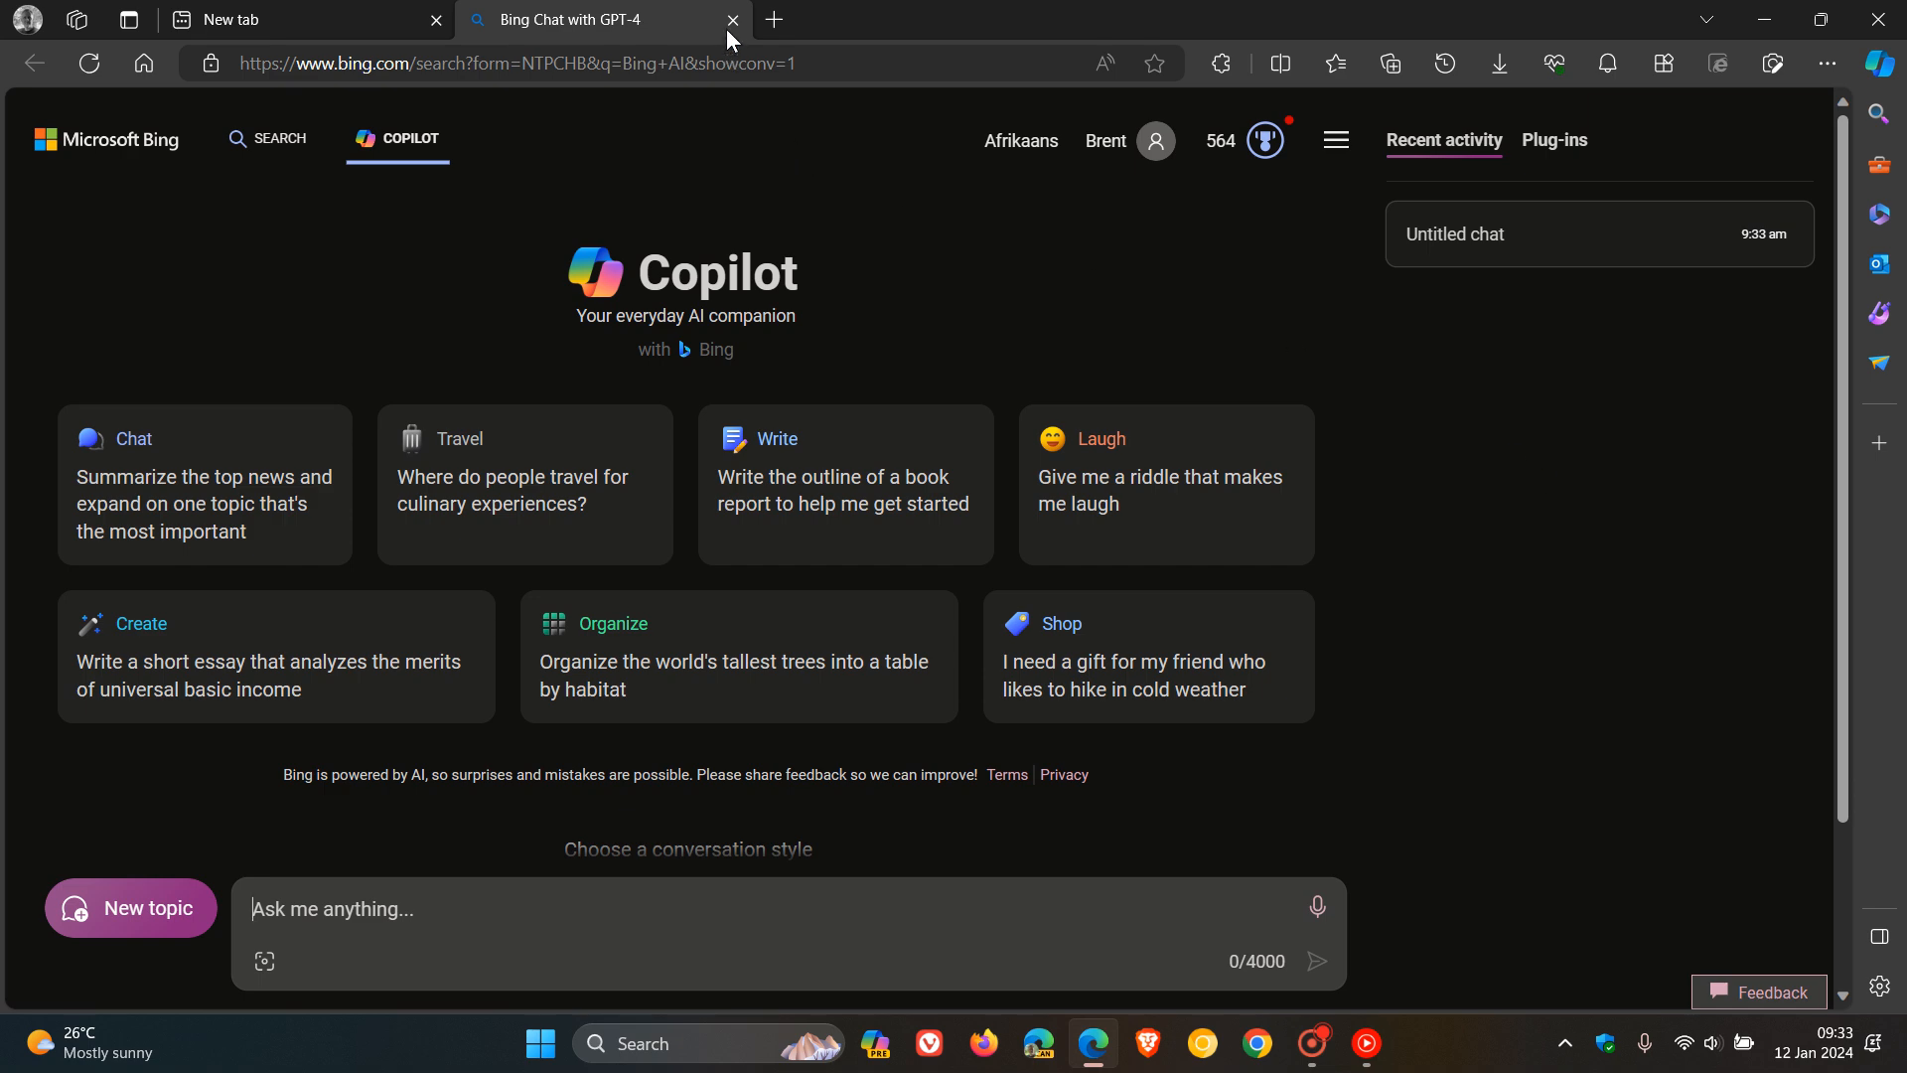
# Close the Copilot chat tab and bring up Edge's Settings and more menu
pyautogui.click(732, 20)
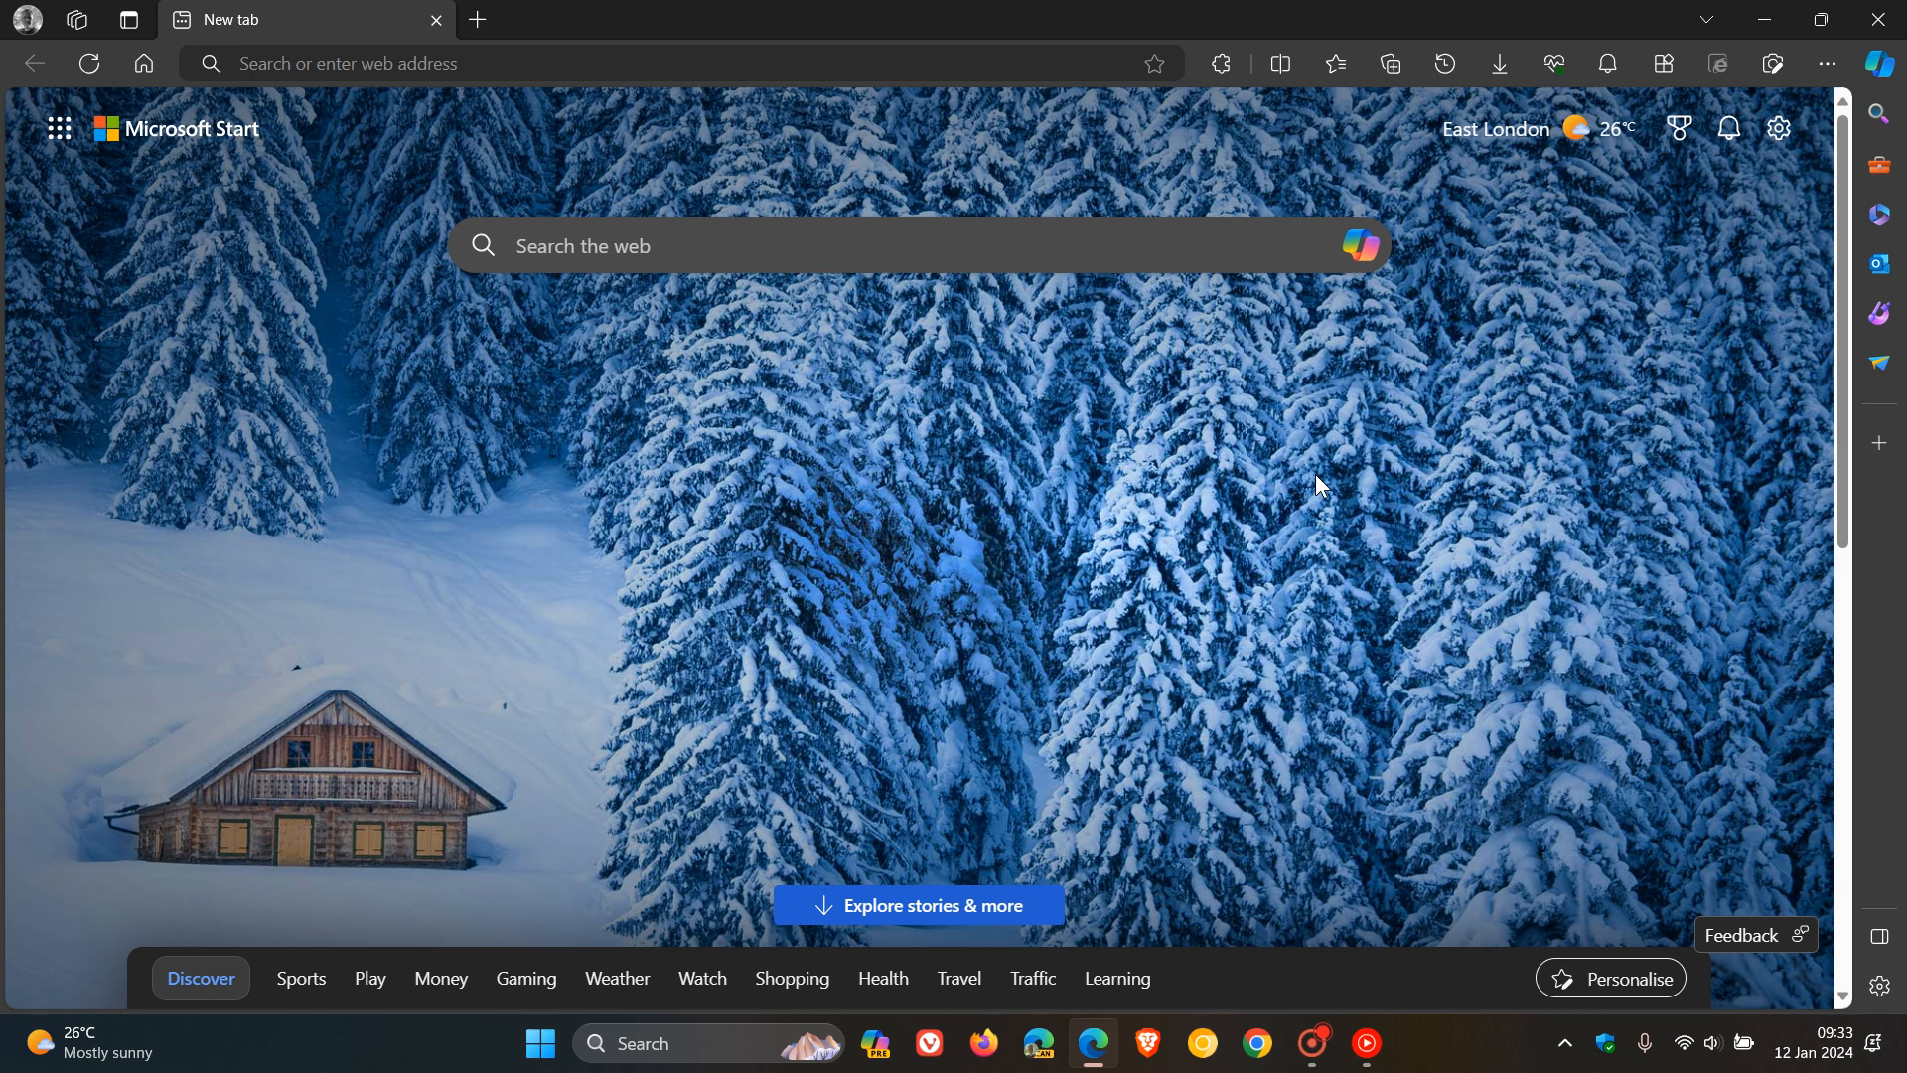
pyautogui.click(1825, 64)
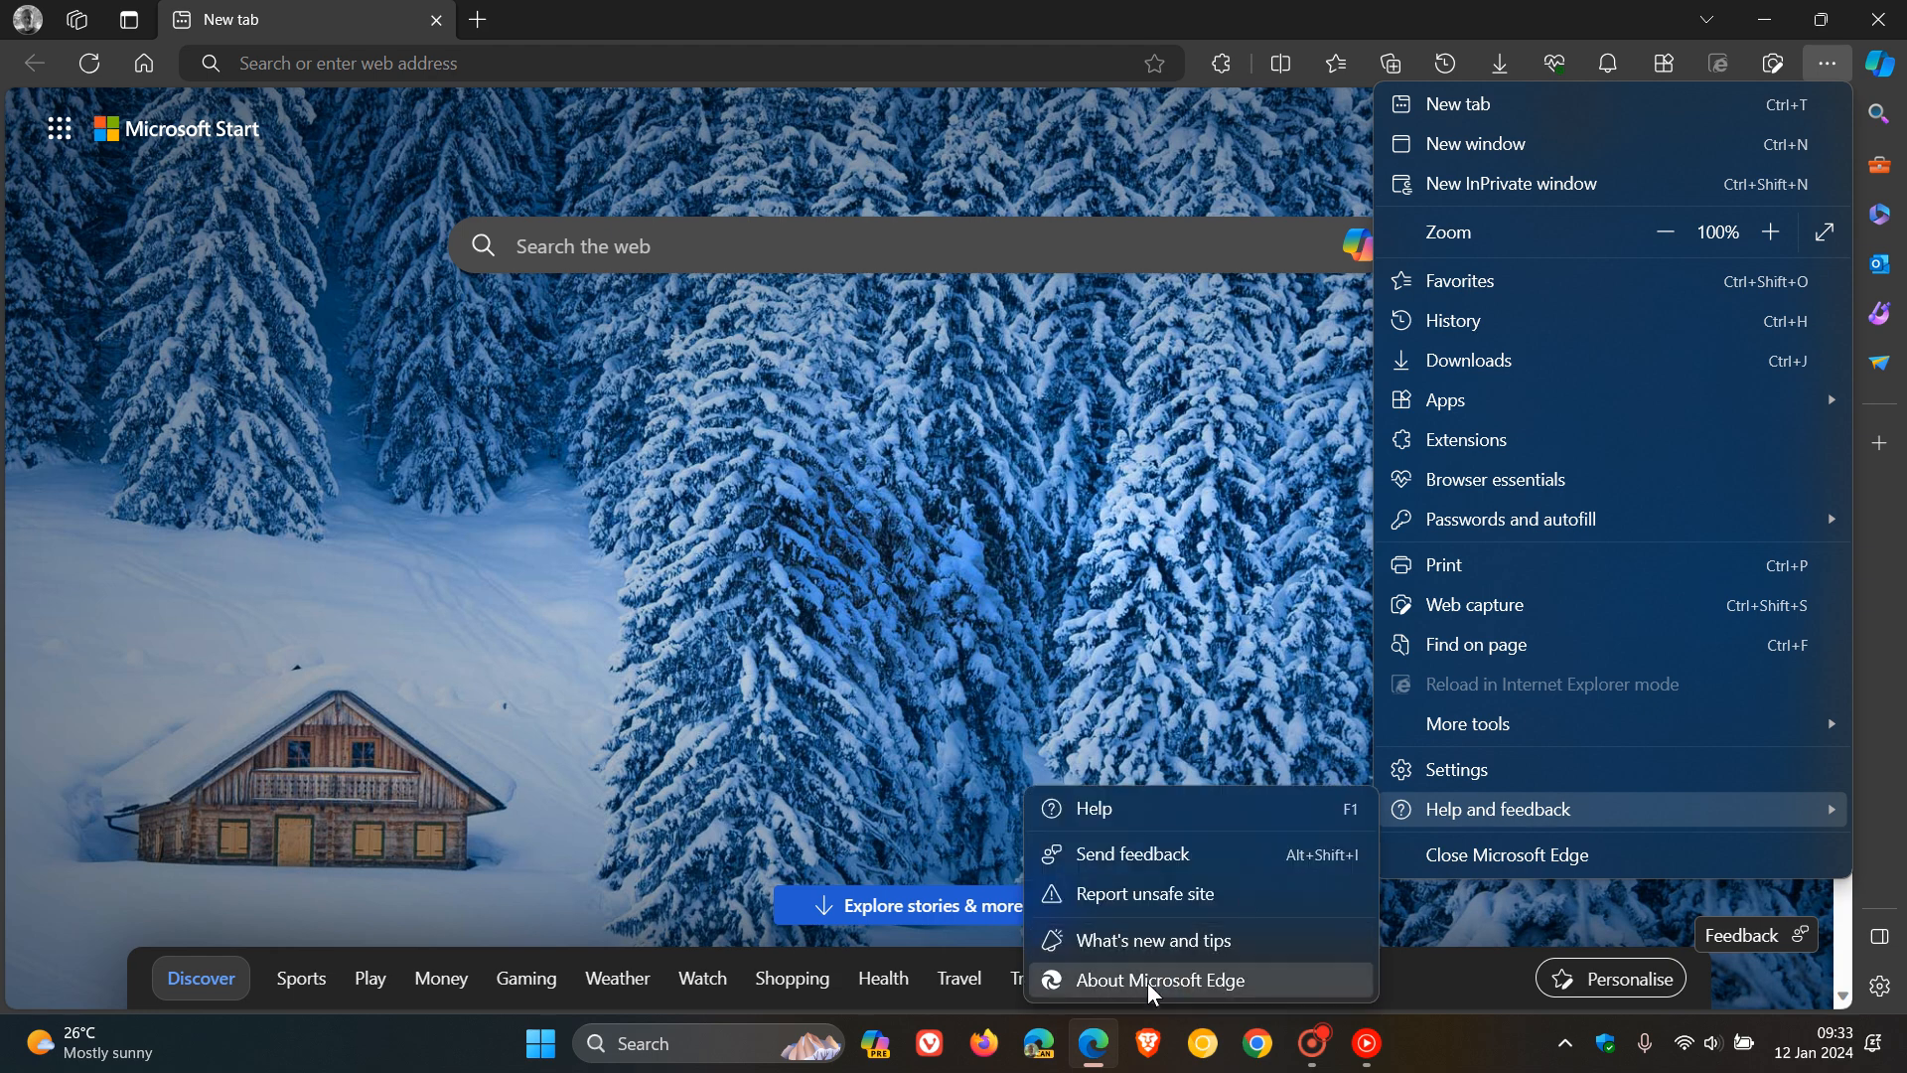
# Open About Microsoft Edge to confirm version 120.0.2210.133 is up to date
pyautogui.click(1165, 979)
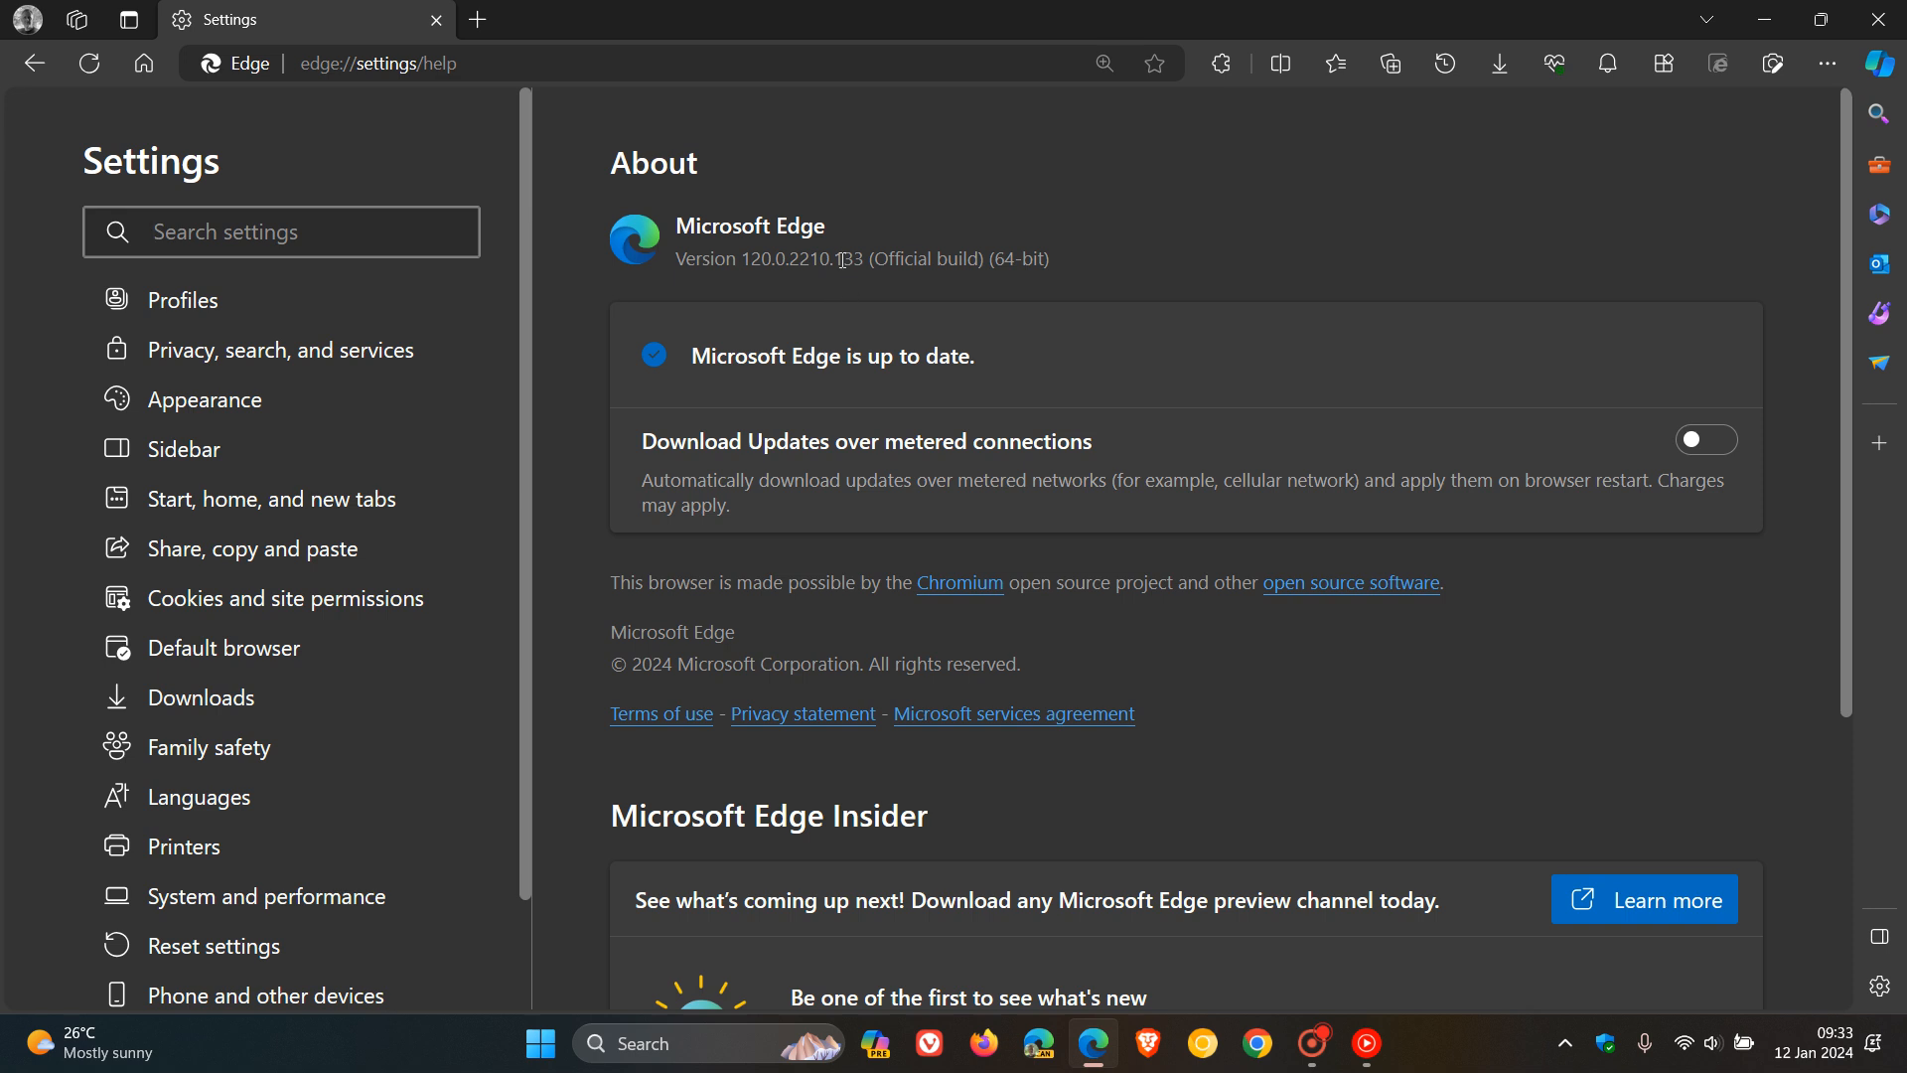
pyautogui.doubleClick(850, 260)
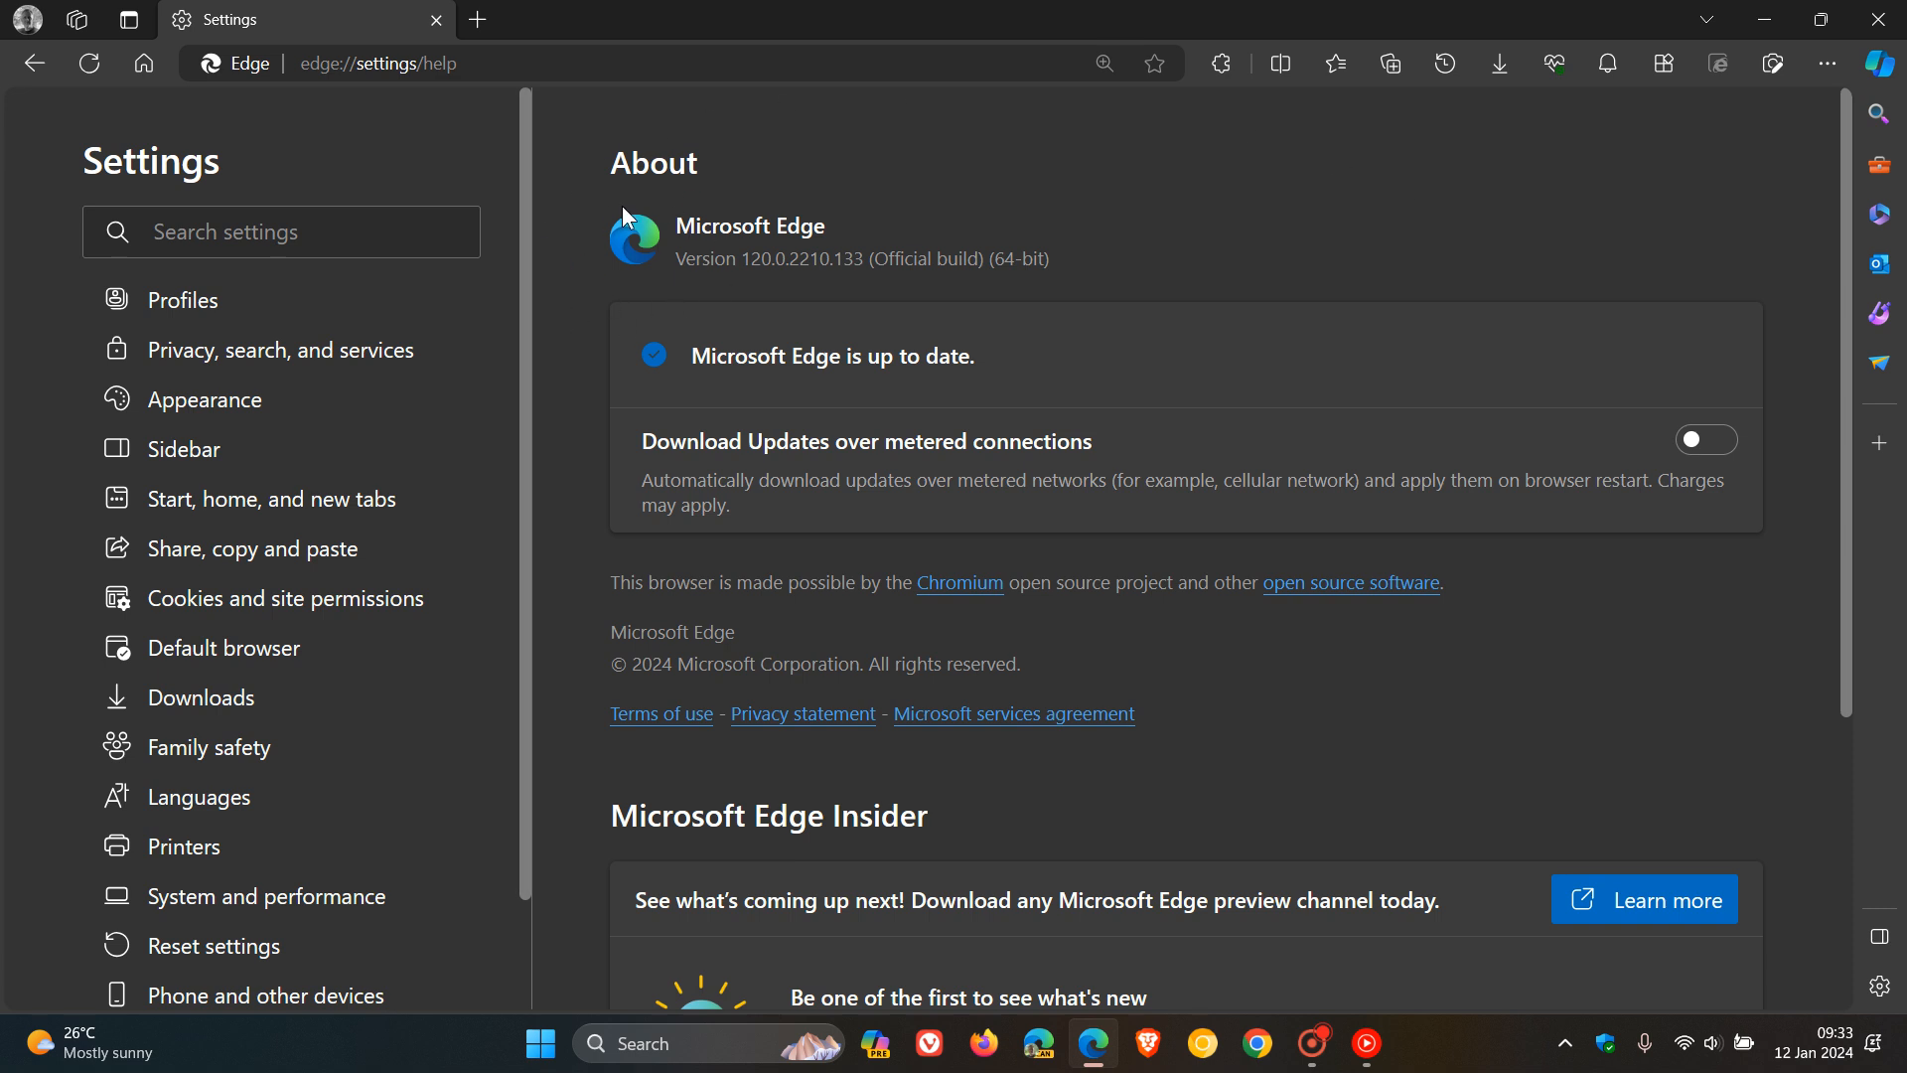
pyautogui.moveTo(1391, 222)
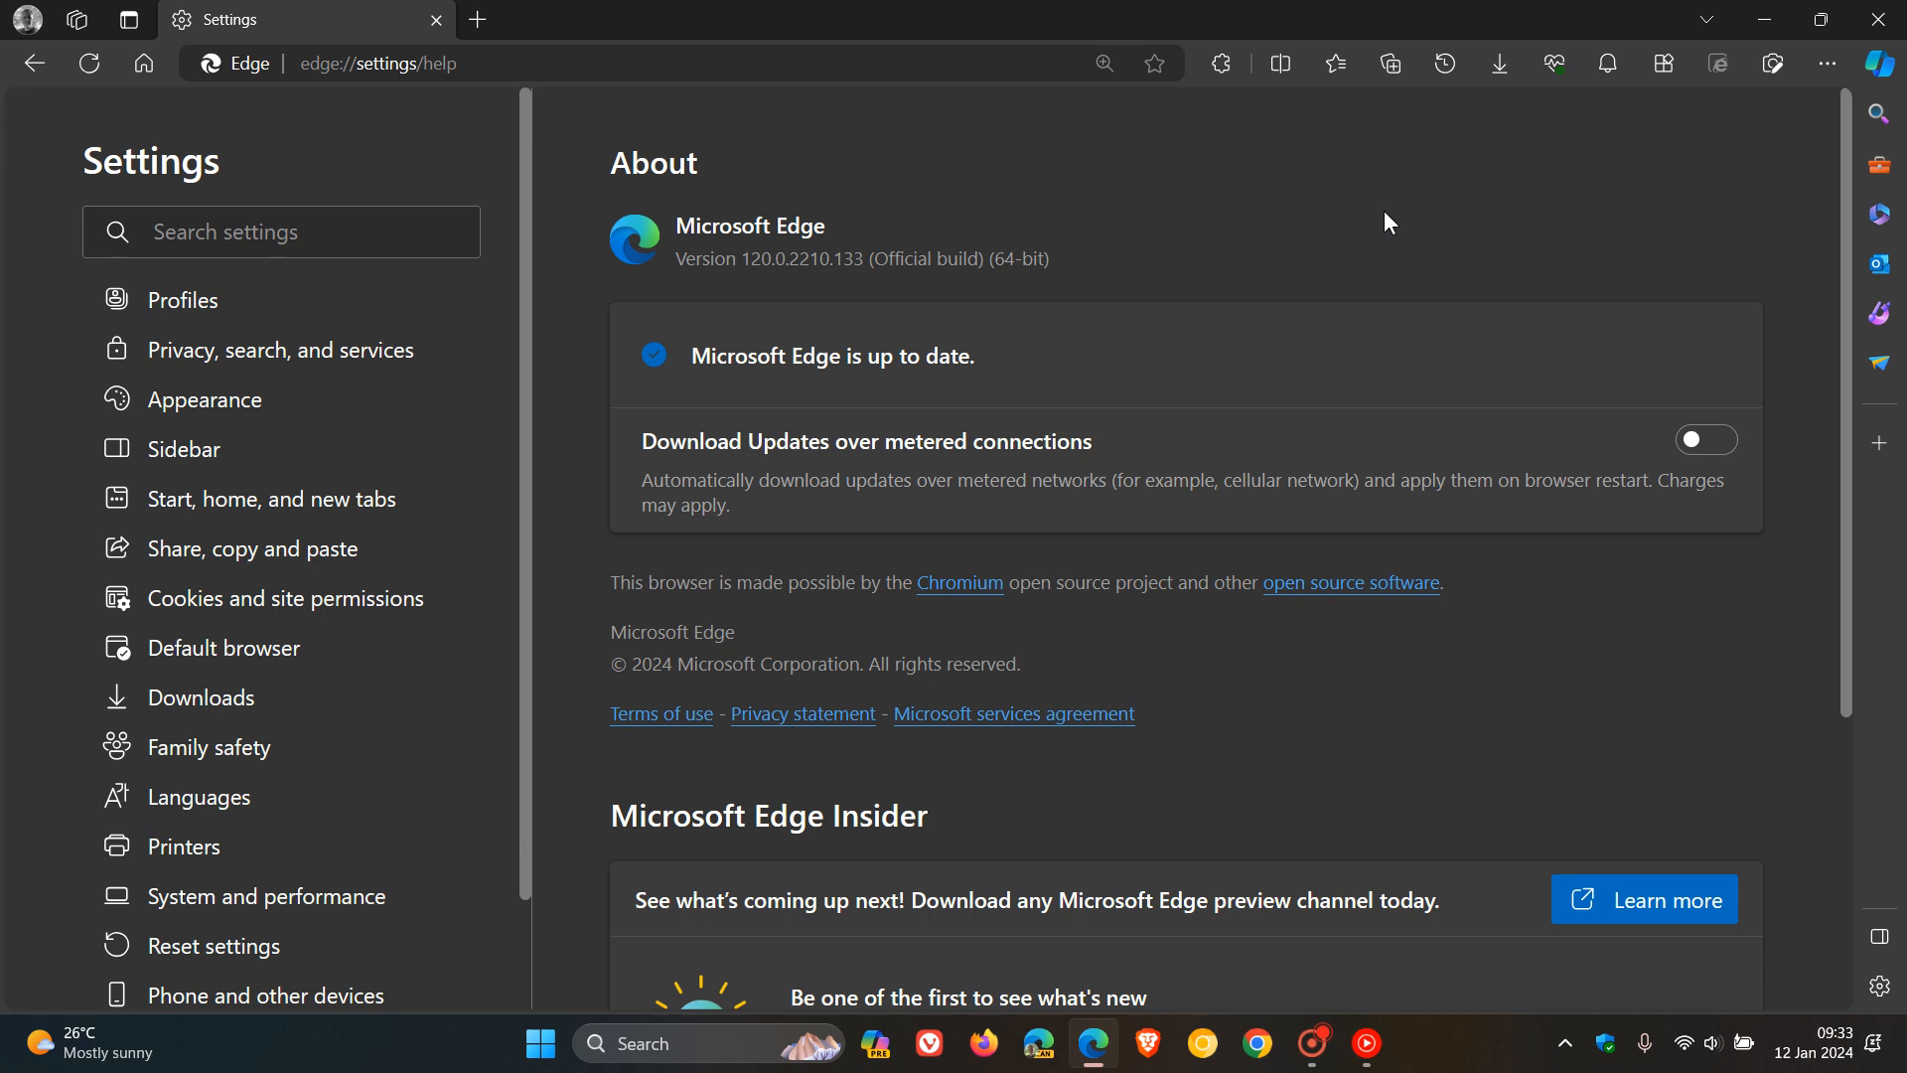
pyautogui.doubleClick(753, 258)
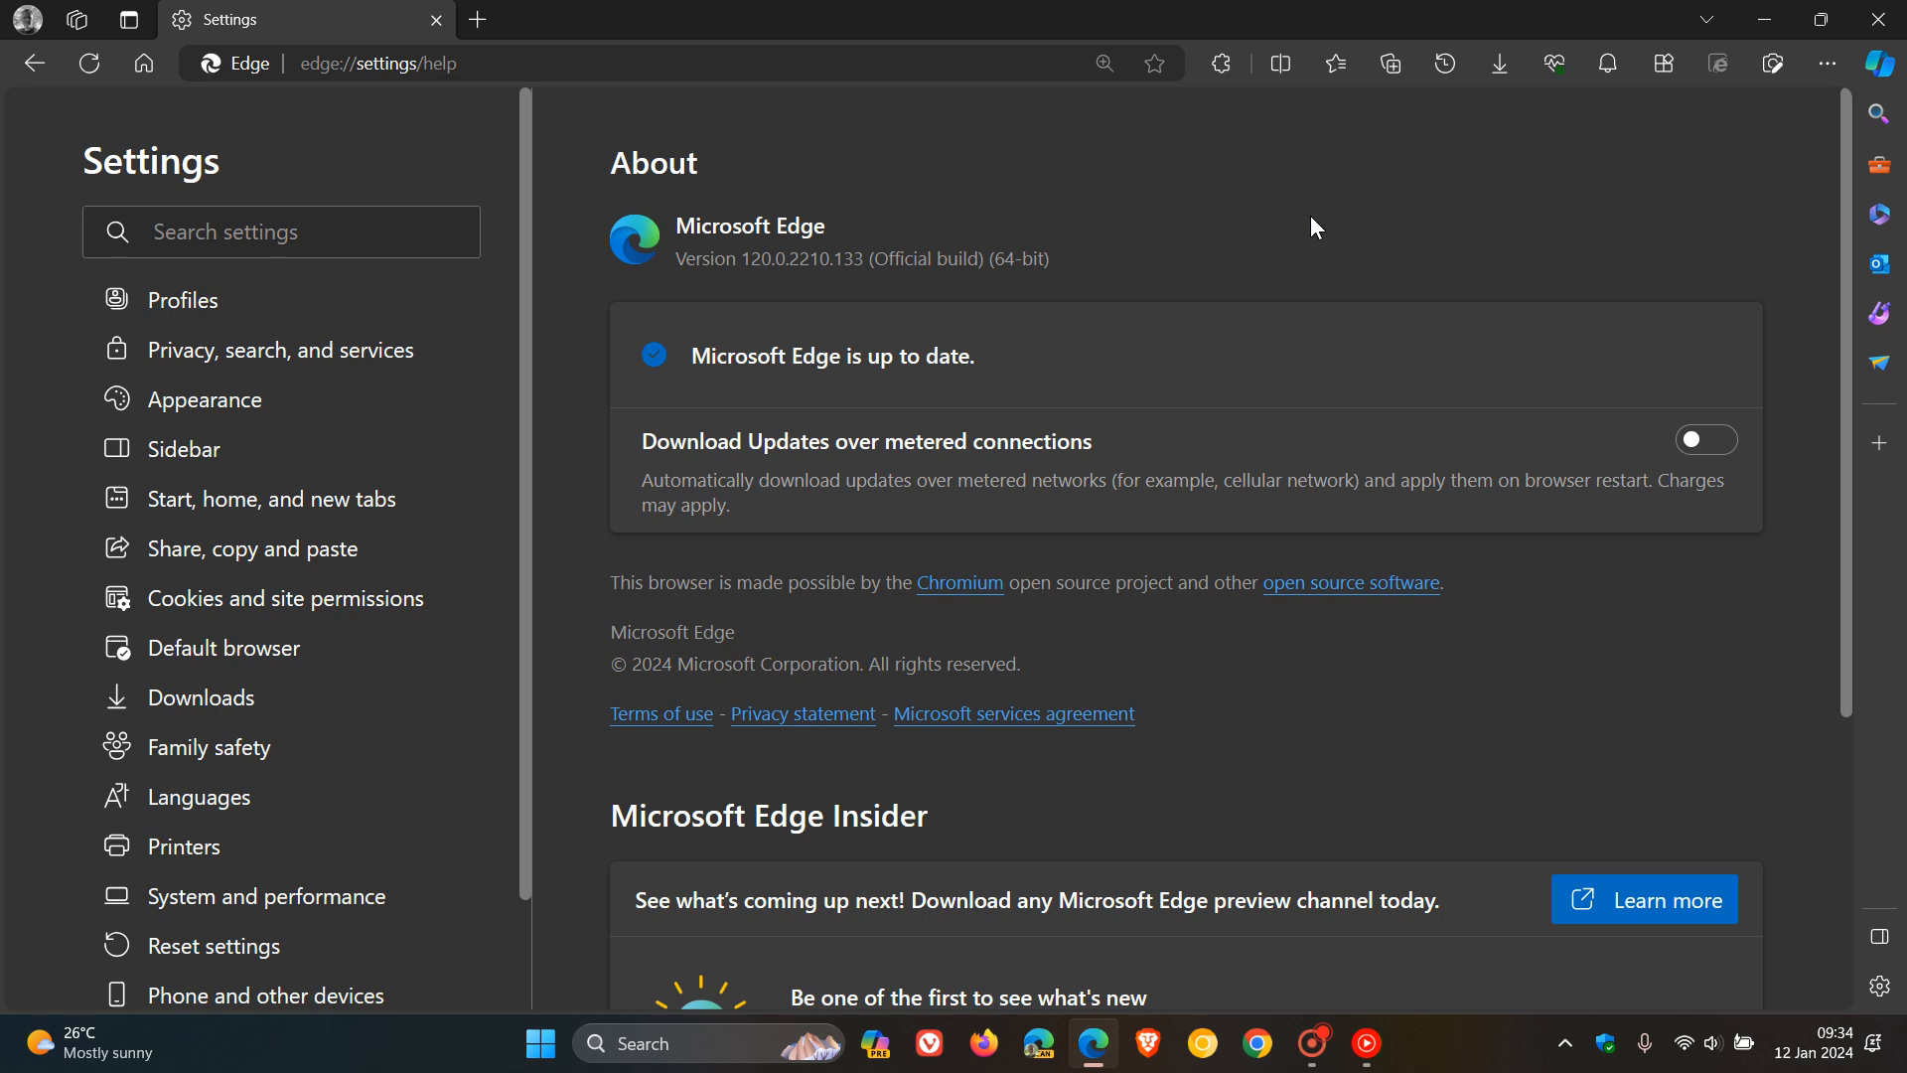
pyautogui.moveTo(1566, 195)
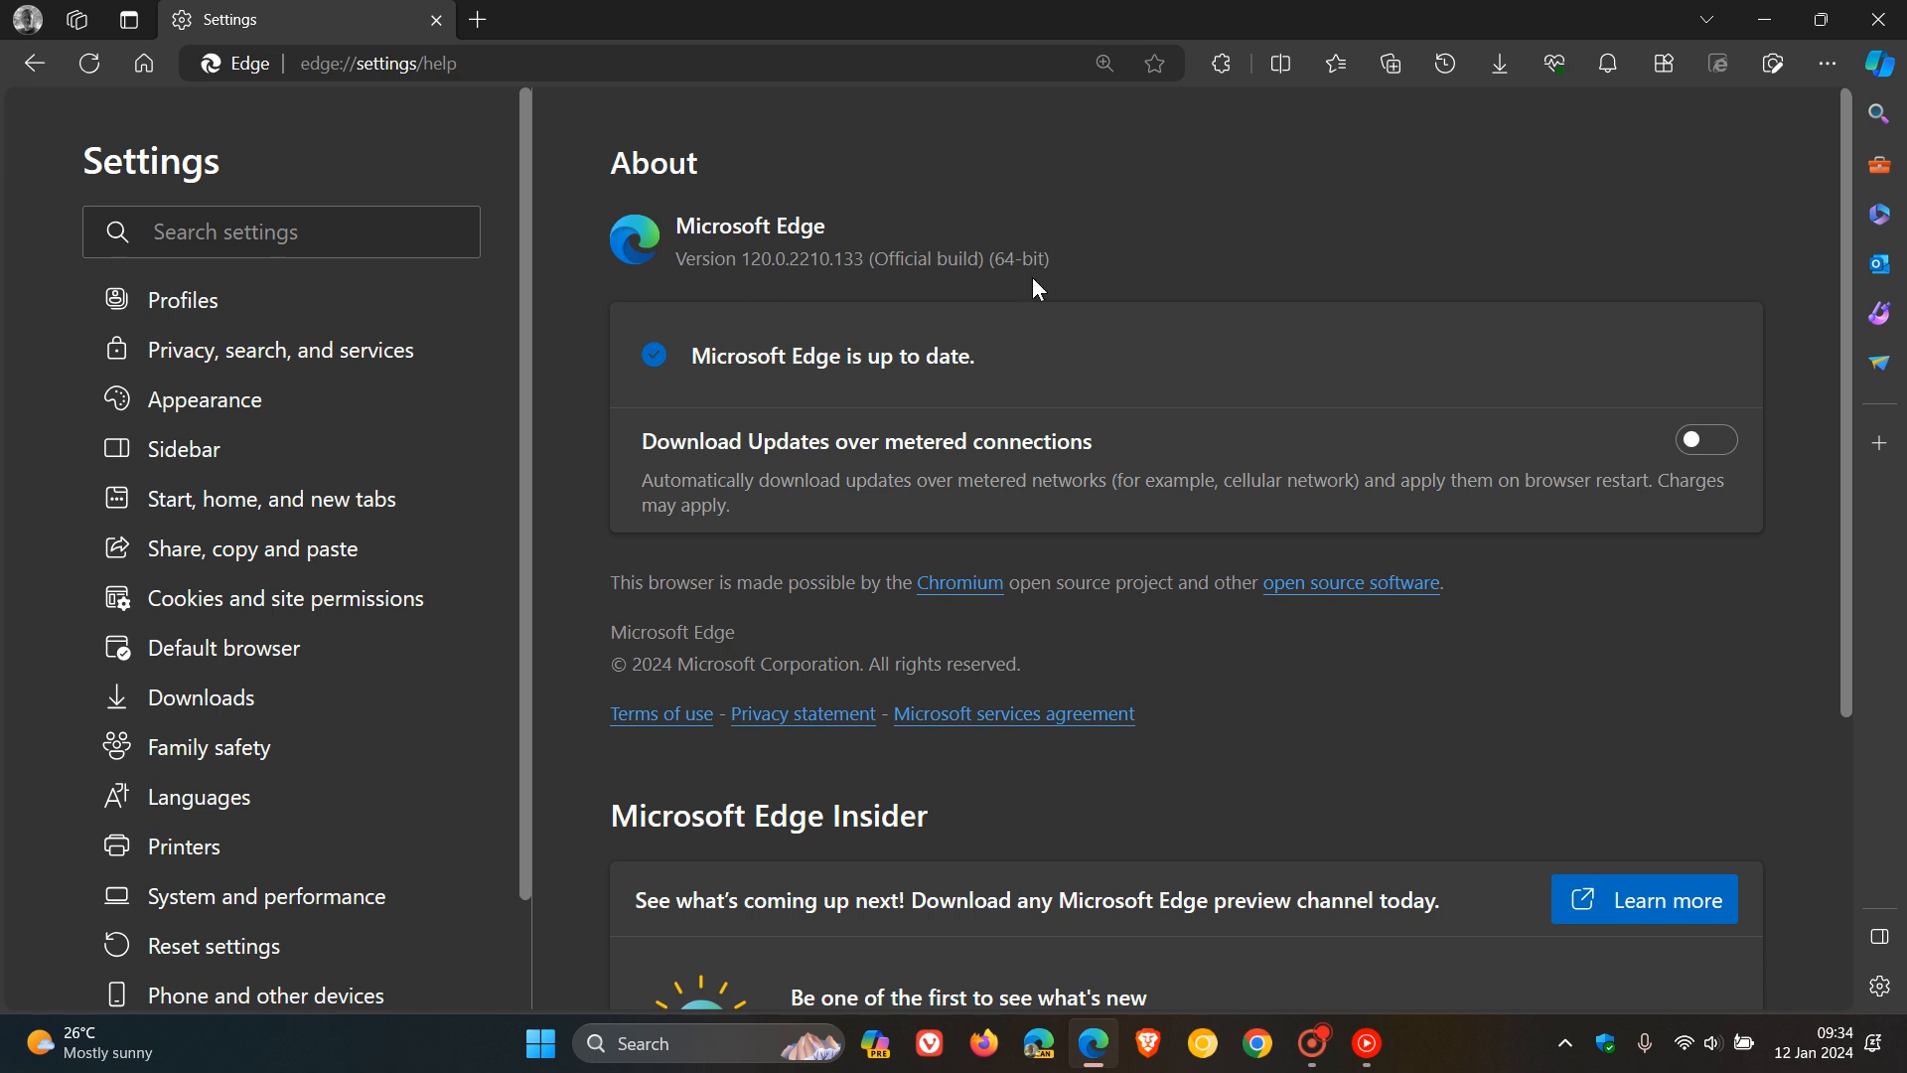
pyautogui.moveTo(1459, 229)
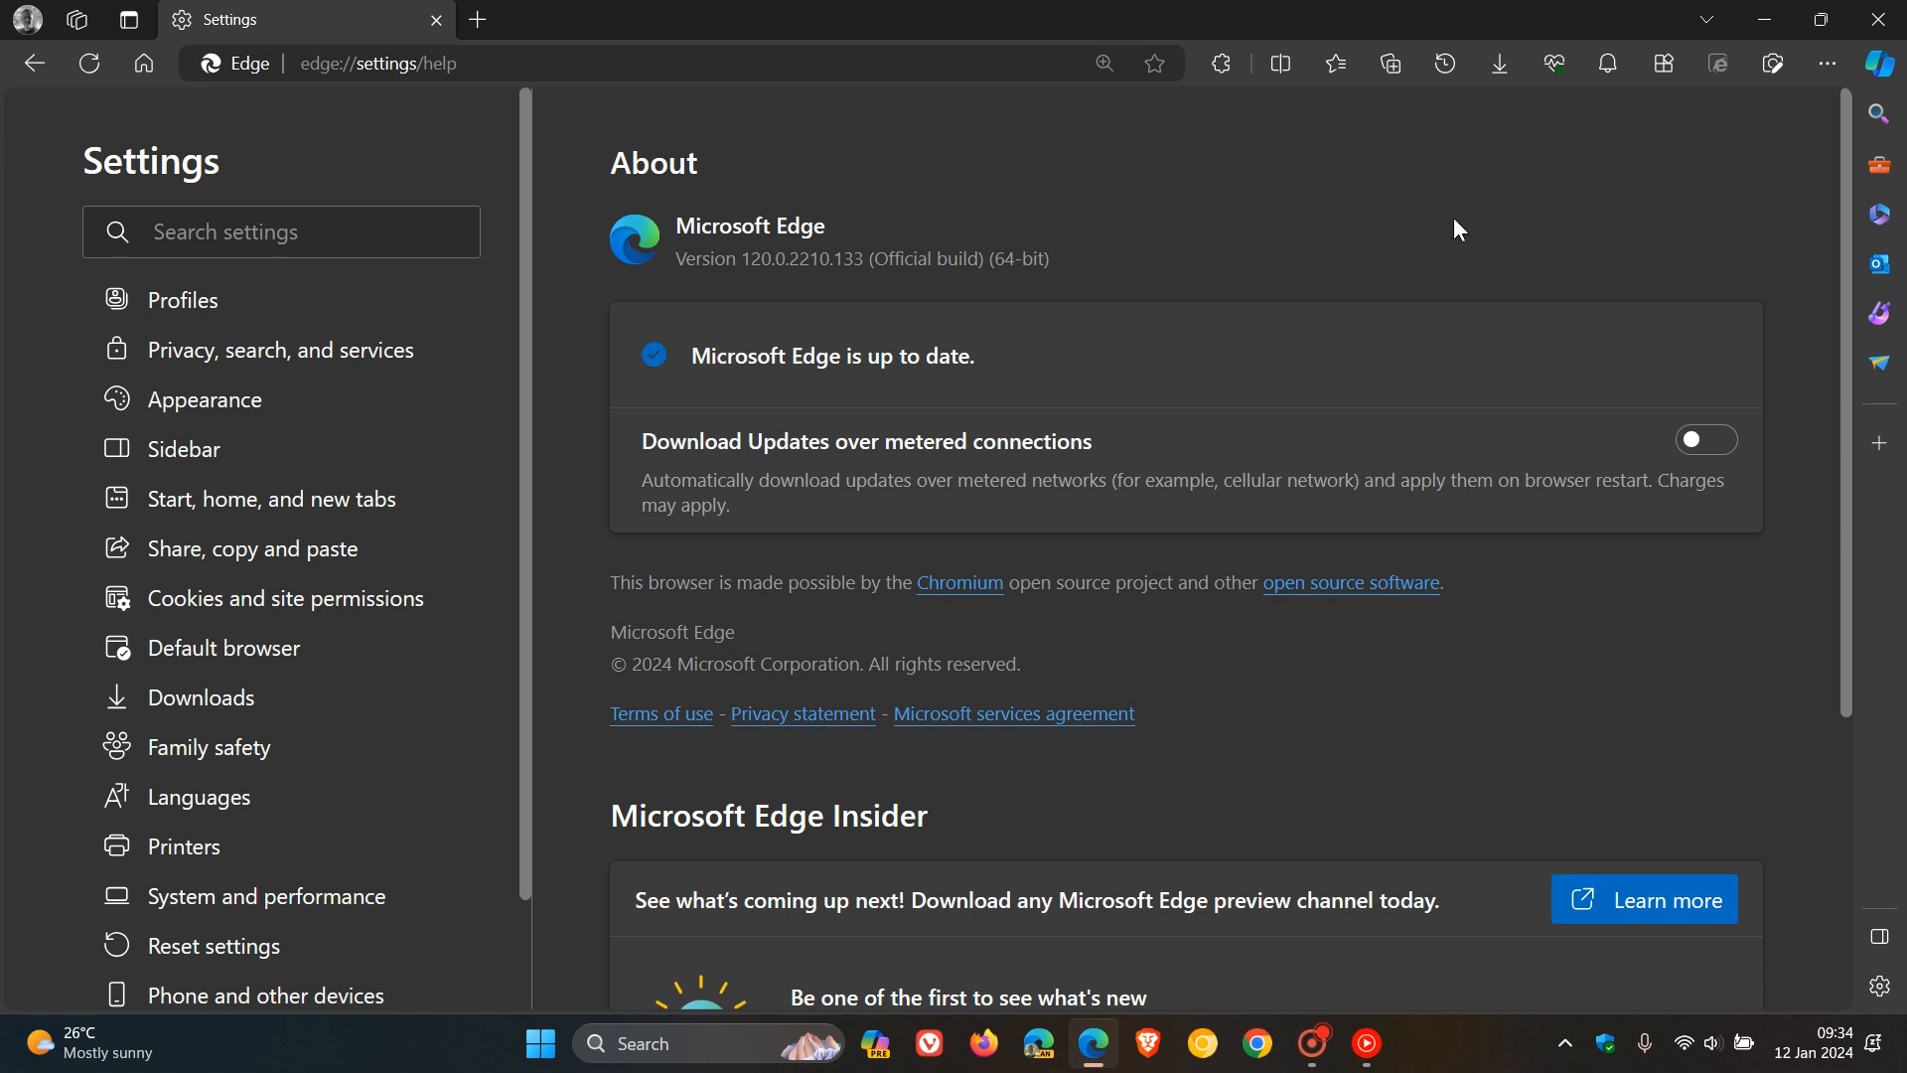
pyautogui.moveTo(948, 461)
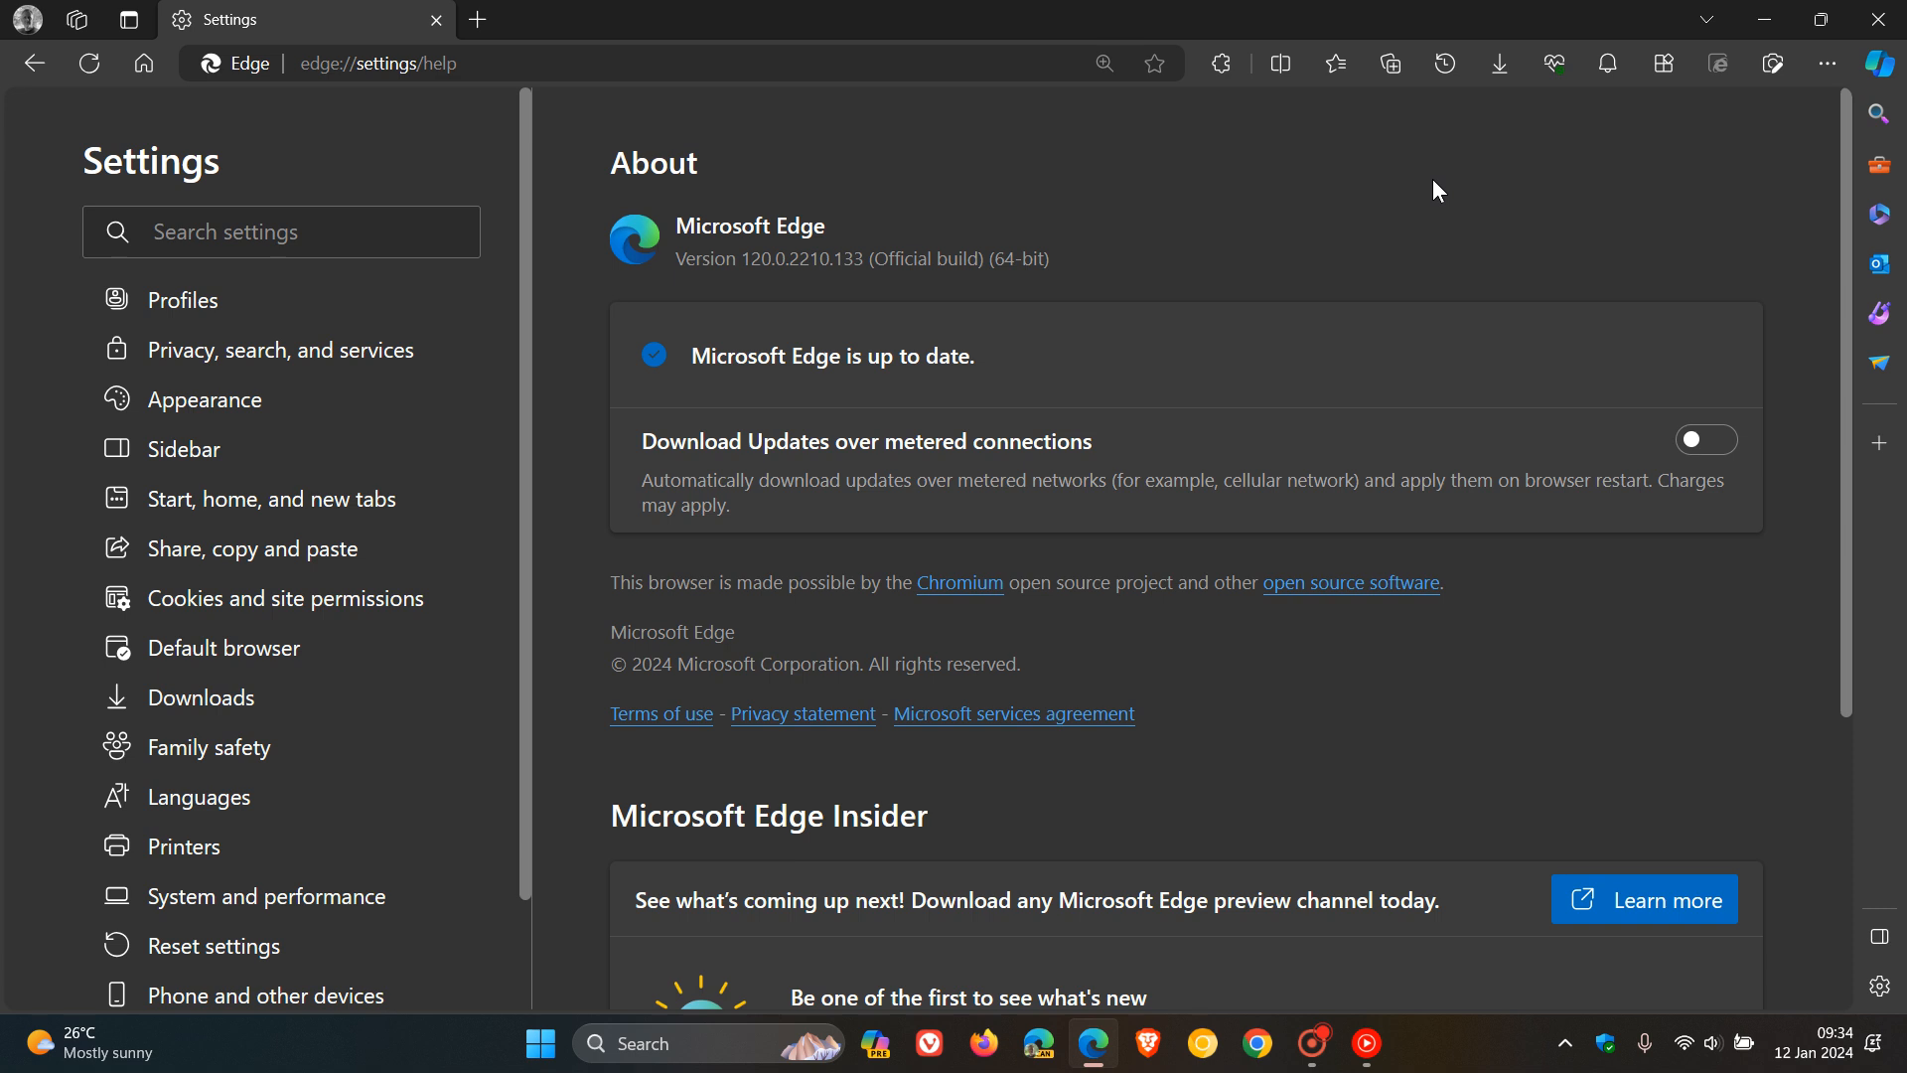
pyautogui.moveTo(672, 427)
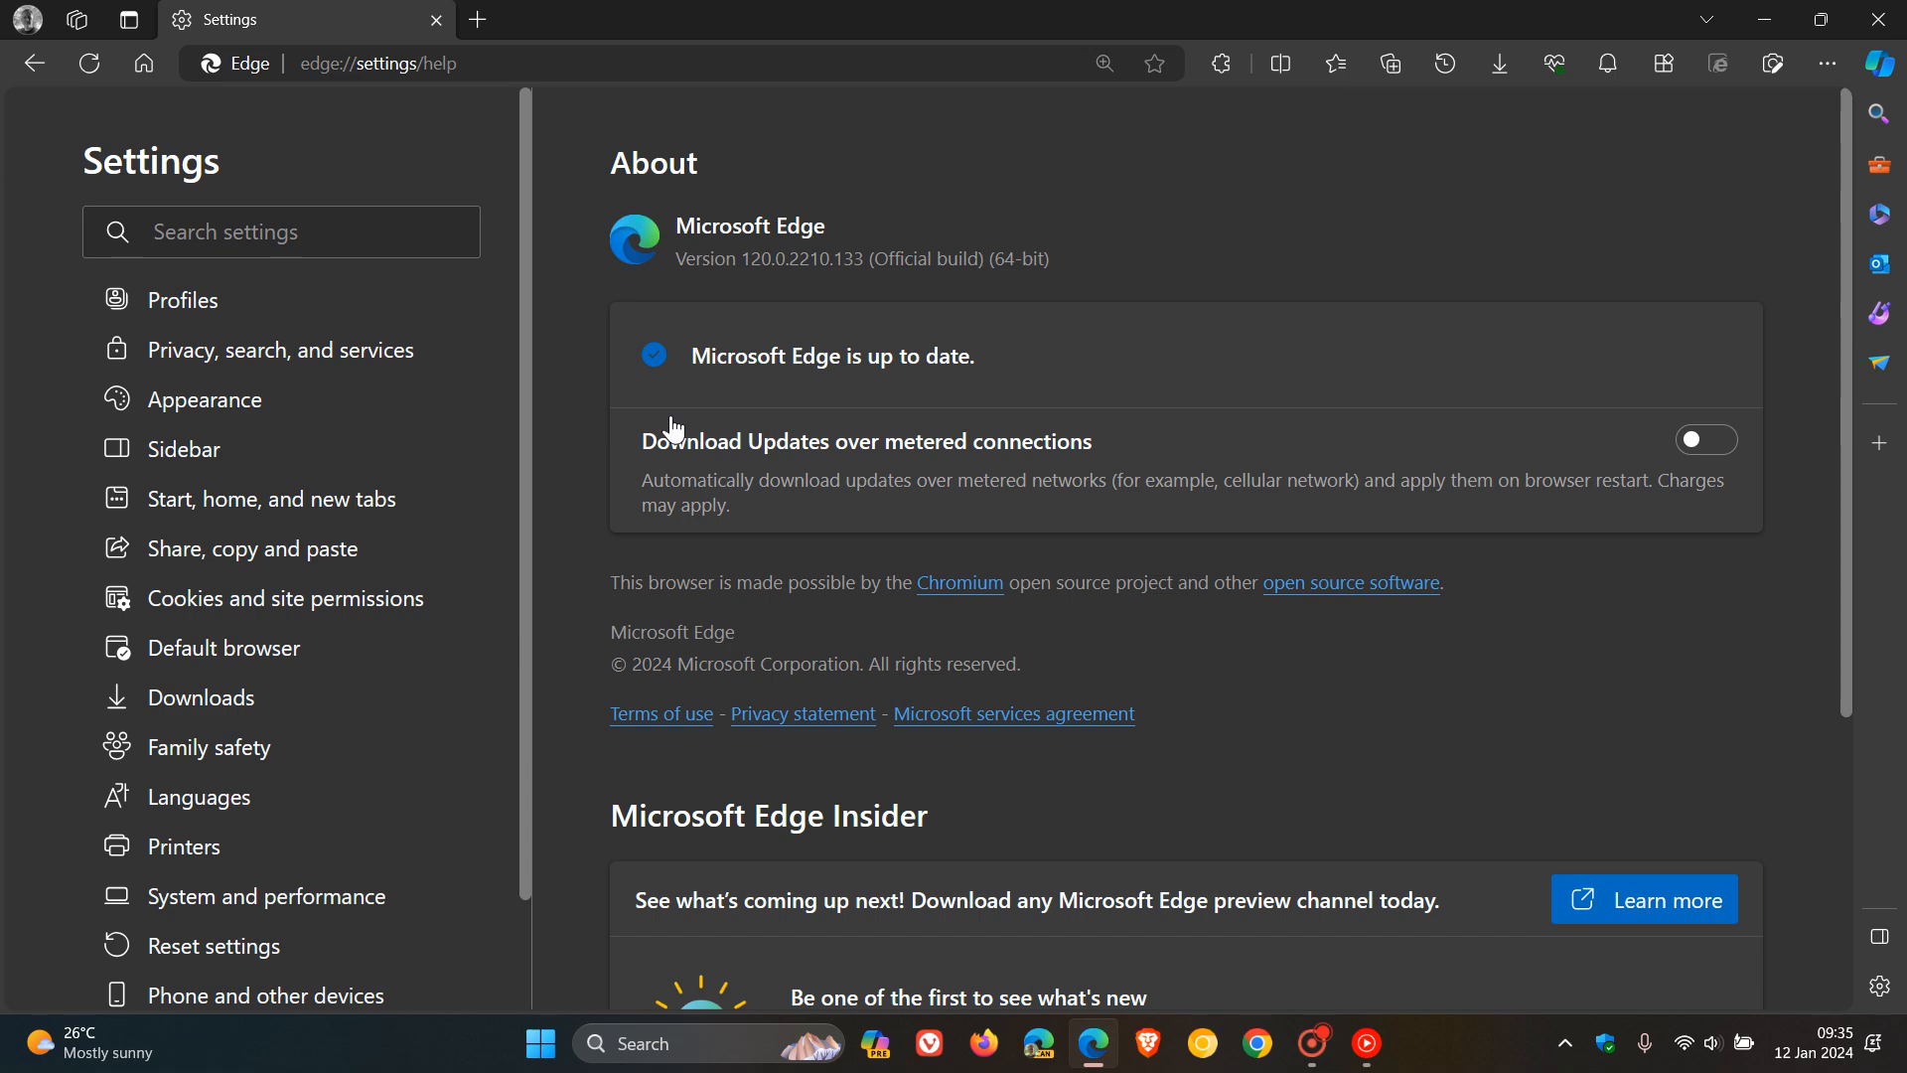